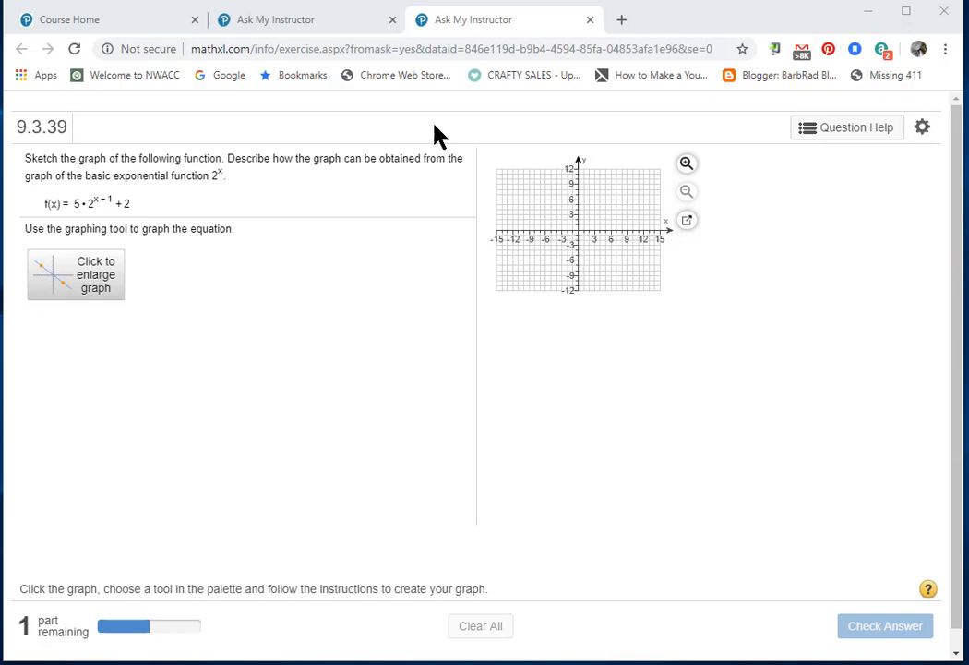
mouse_move(134, 196)
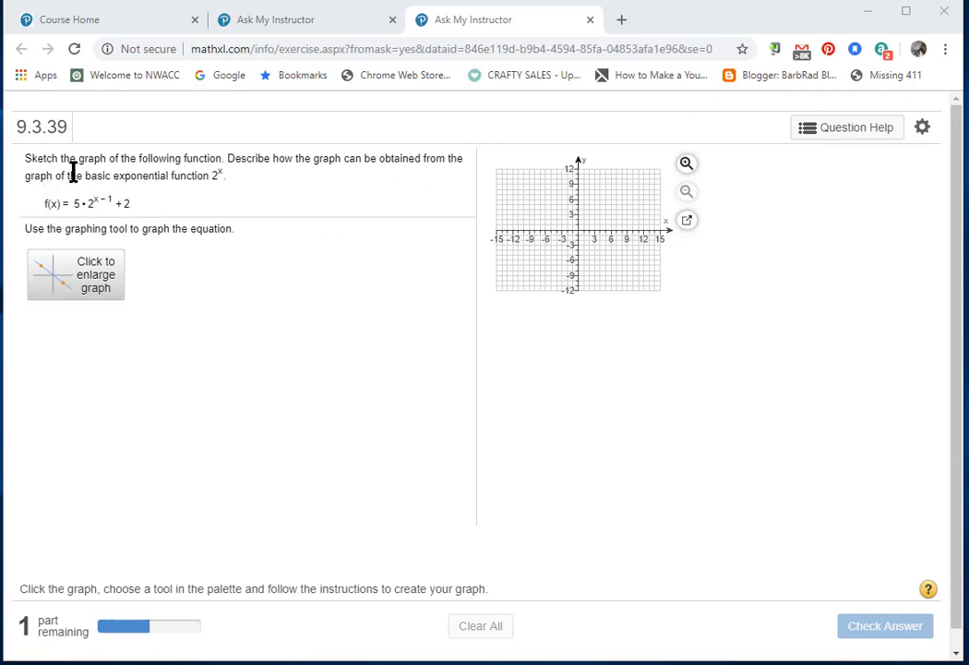
mouse_move(181, 210)
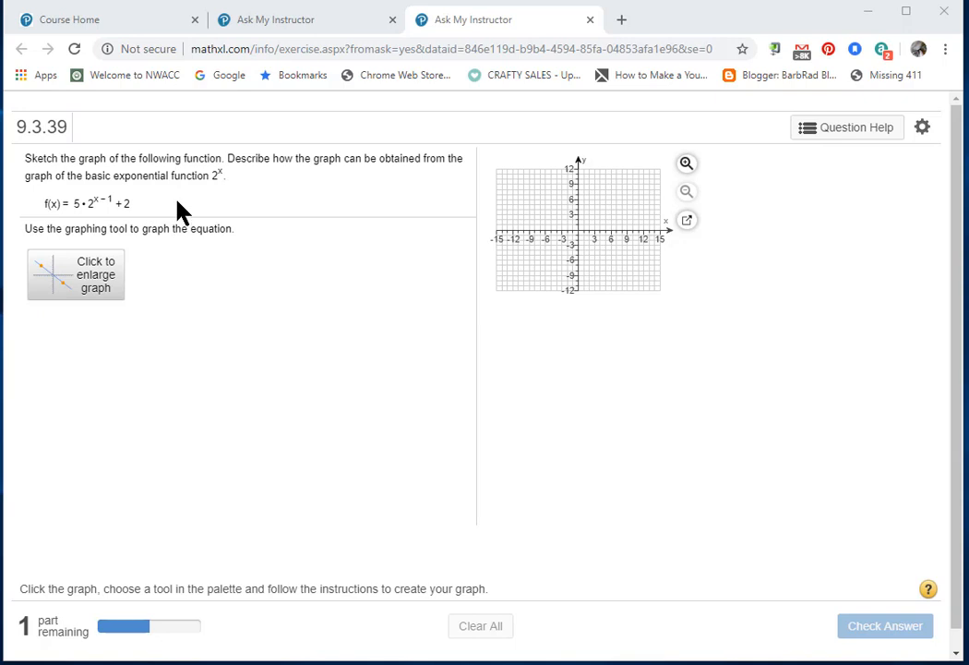
mouse_move(279, 274)
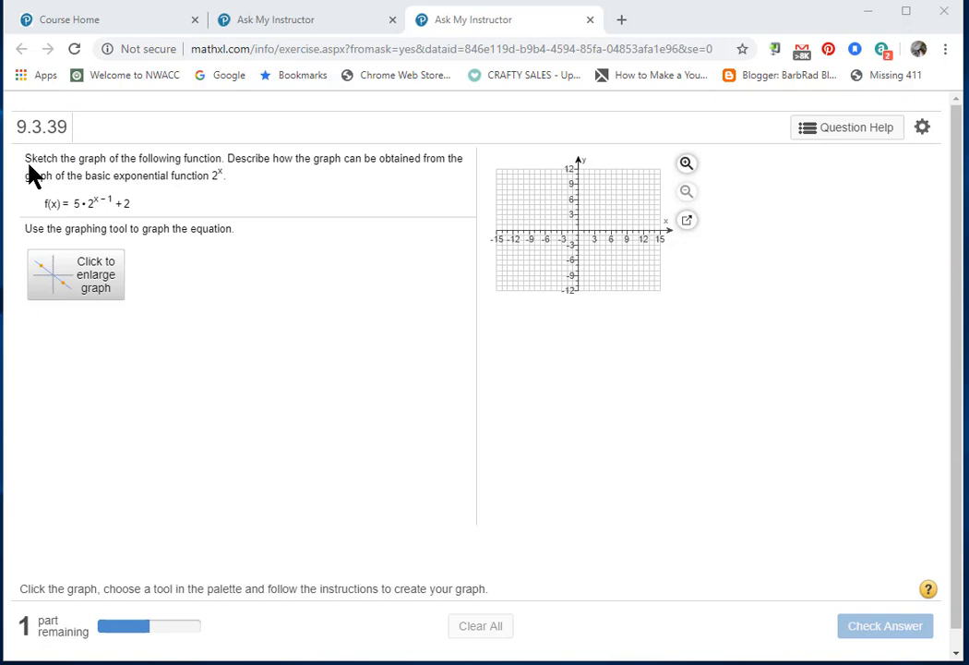
mouse_move(224, 178)
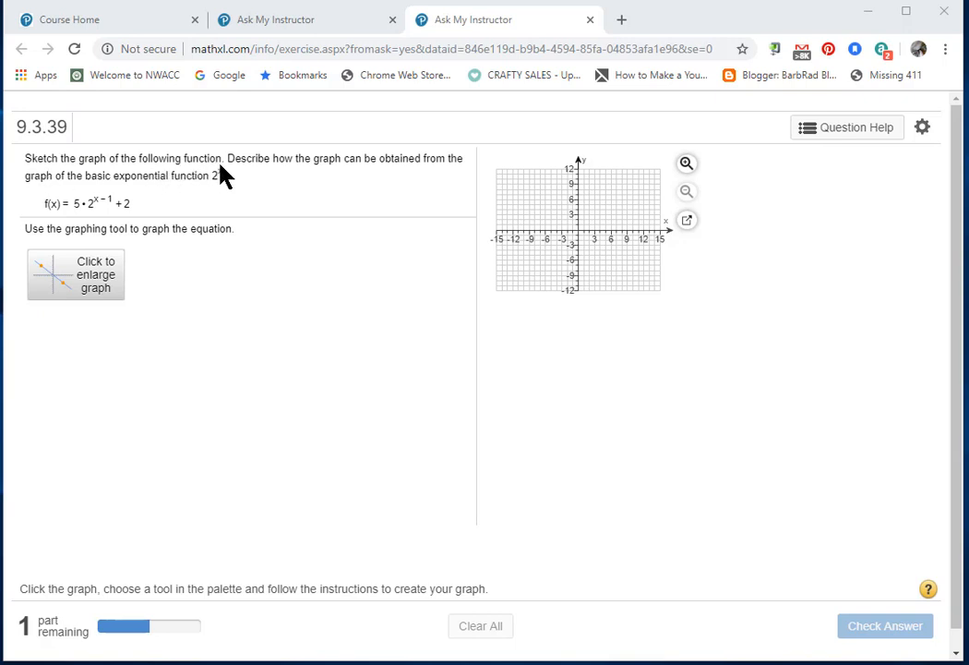
mouse_move(314, 164)
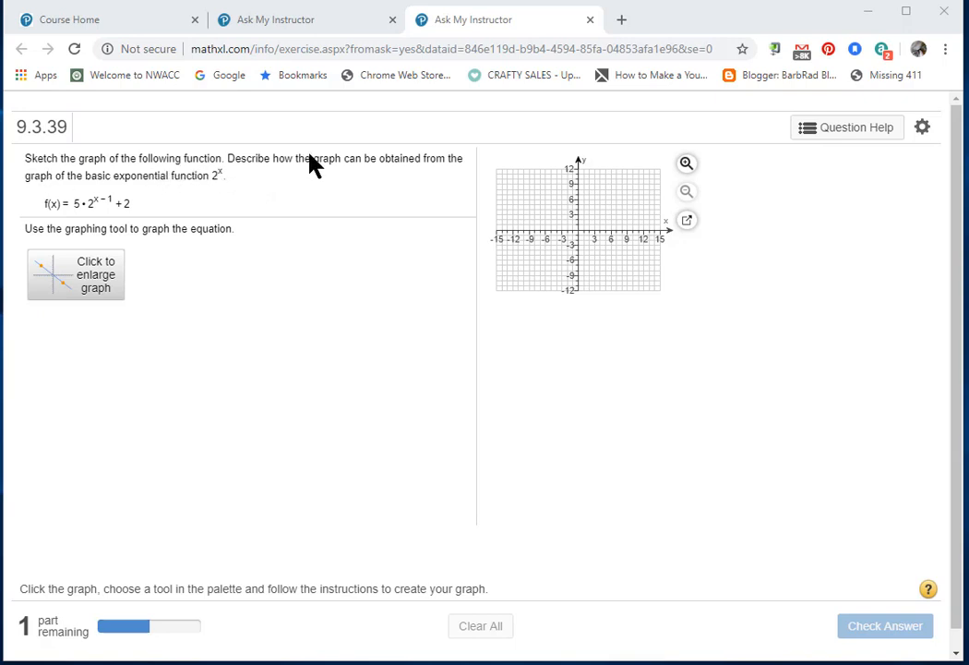
mouse_move(461, 177)
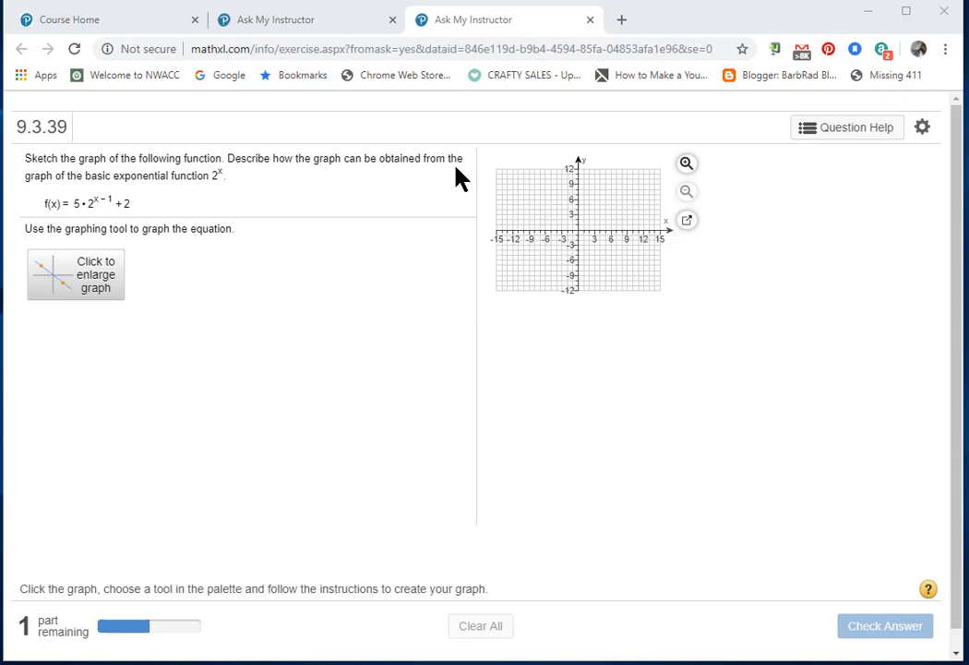
mouse_move(117, 194)
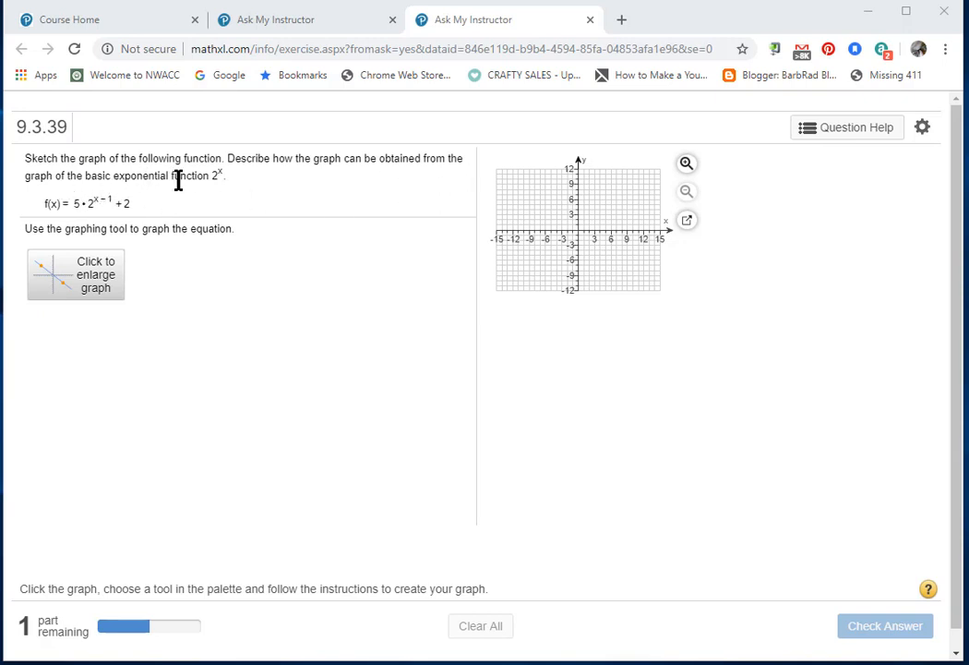
mouse_move(228, 186)
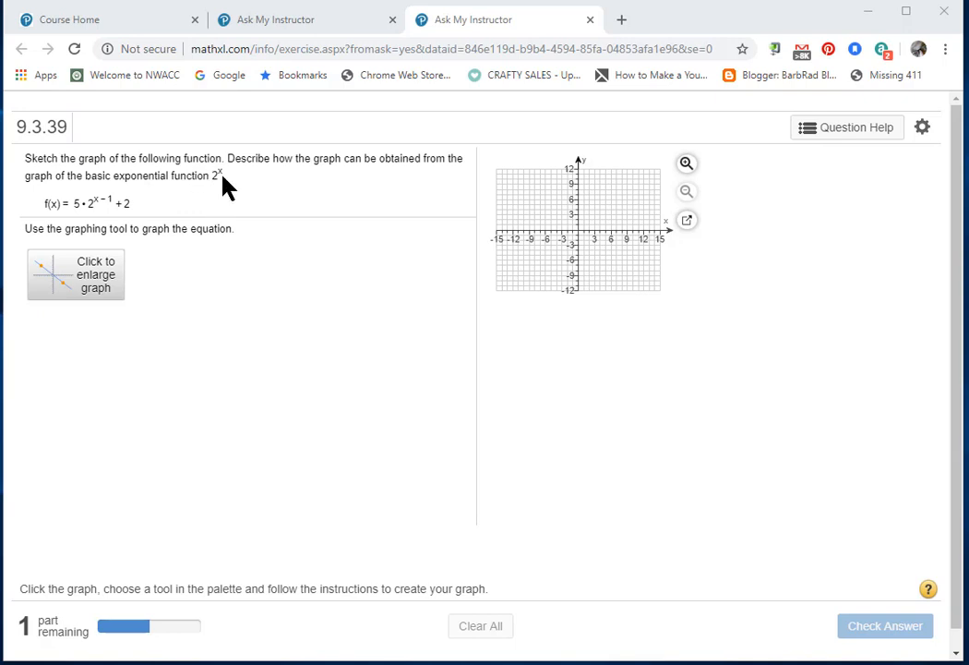
mouse_move(336, 281)
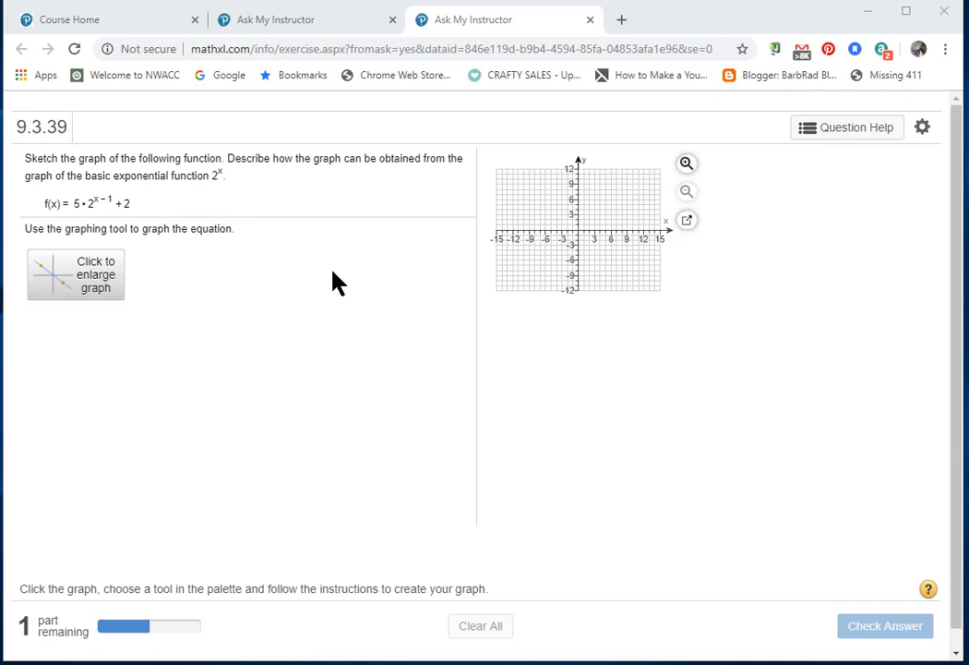
mouse_move(334, 280)
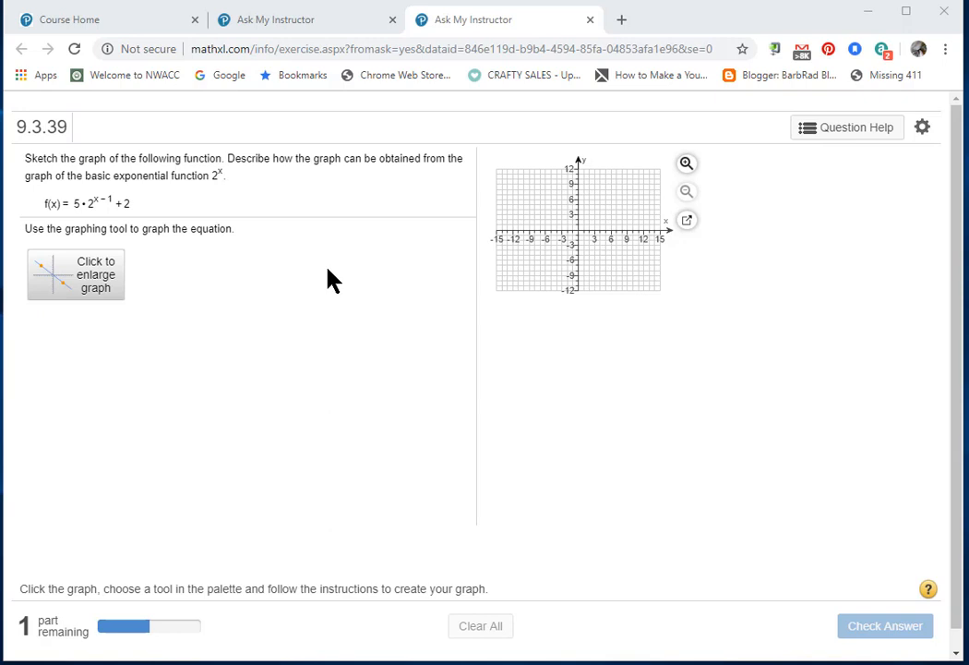
mouse_move(120, 228)
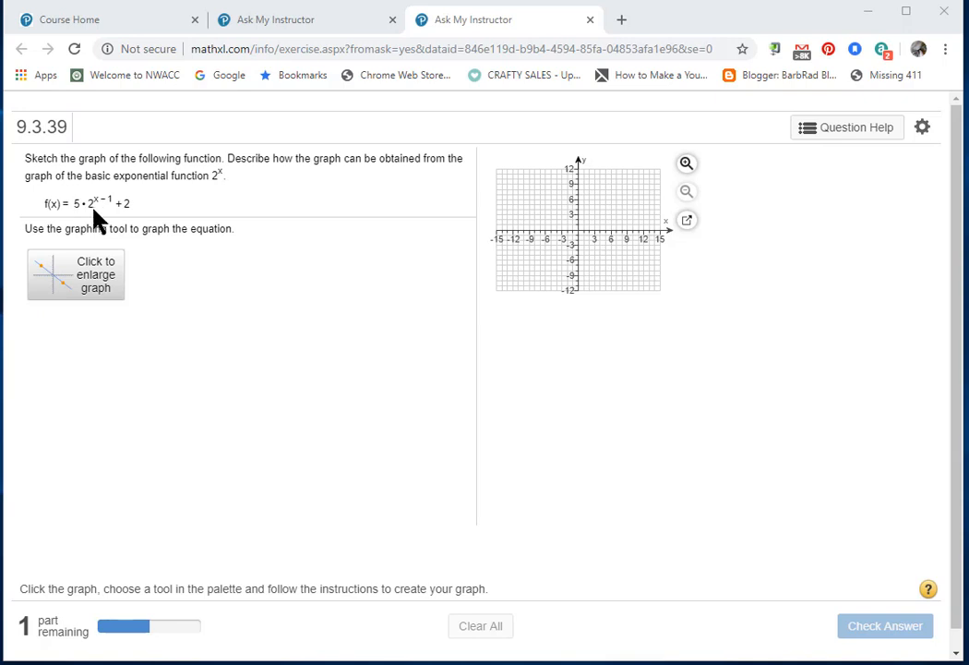
mouse_move(109, 205)
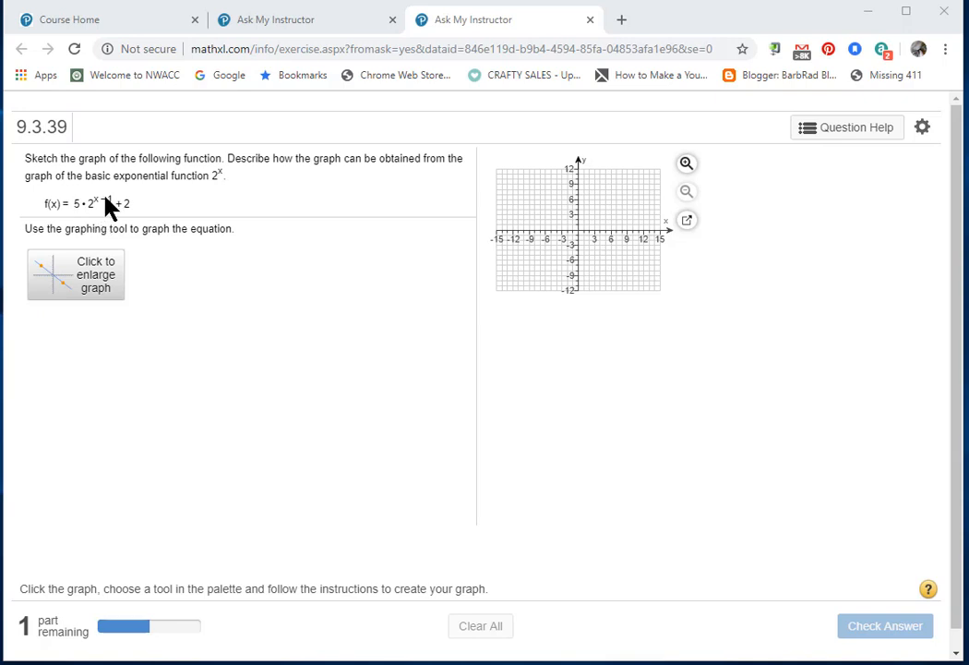
mouse_move(124, 214)
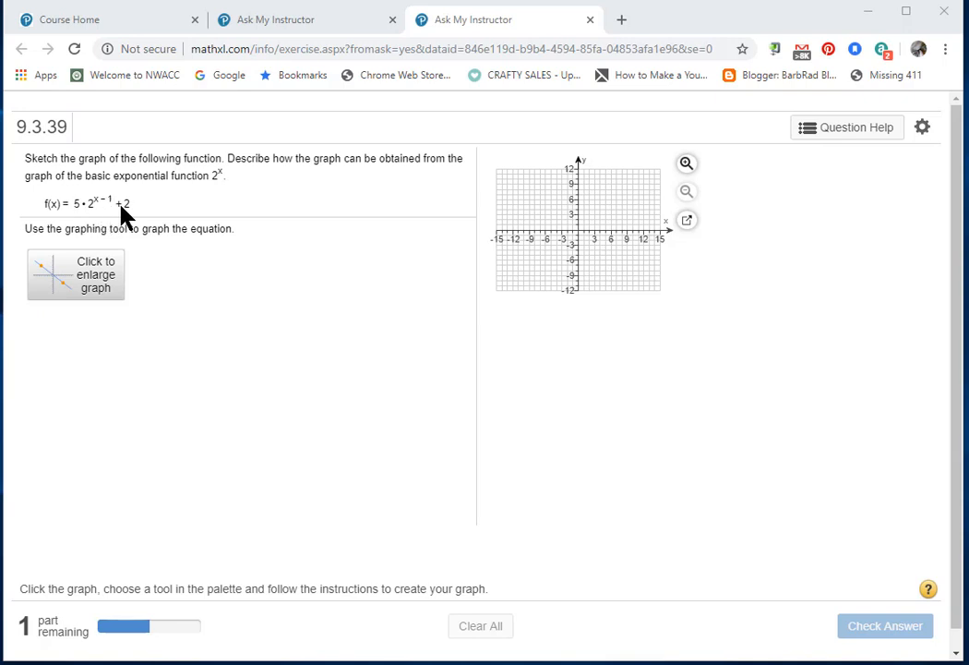
mouse_move(130, 212)
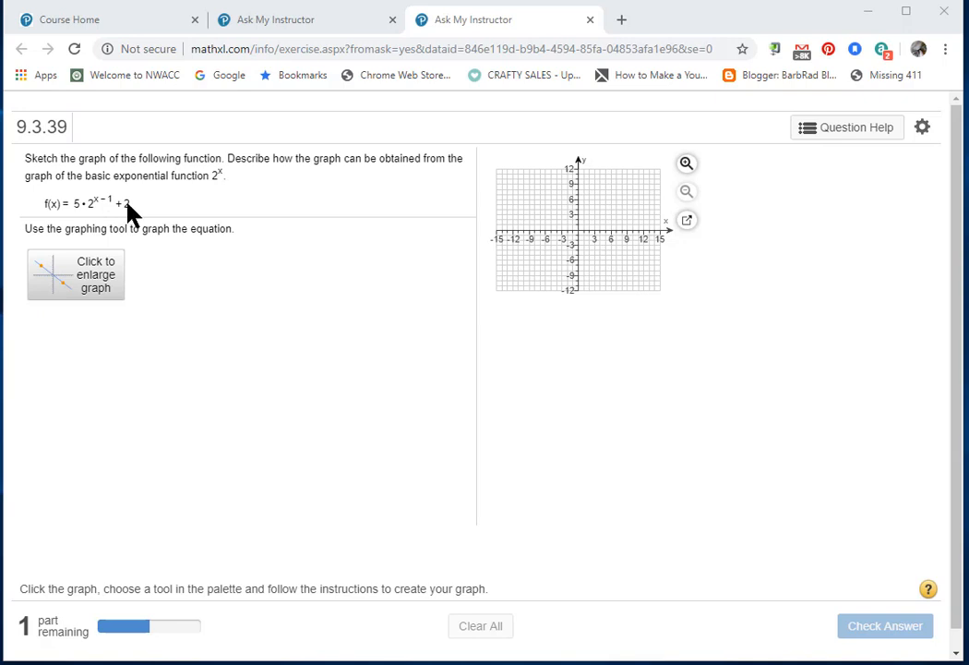
mouse_move(92, 222)
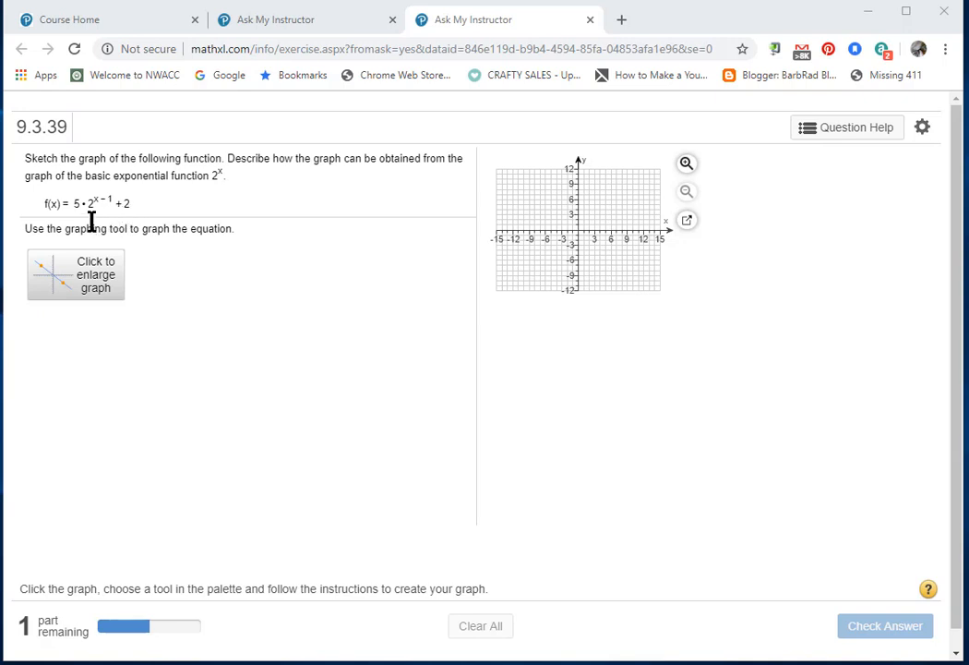
mouse_move(97, 214)
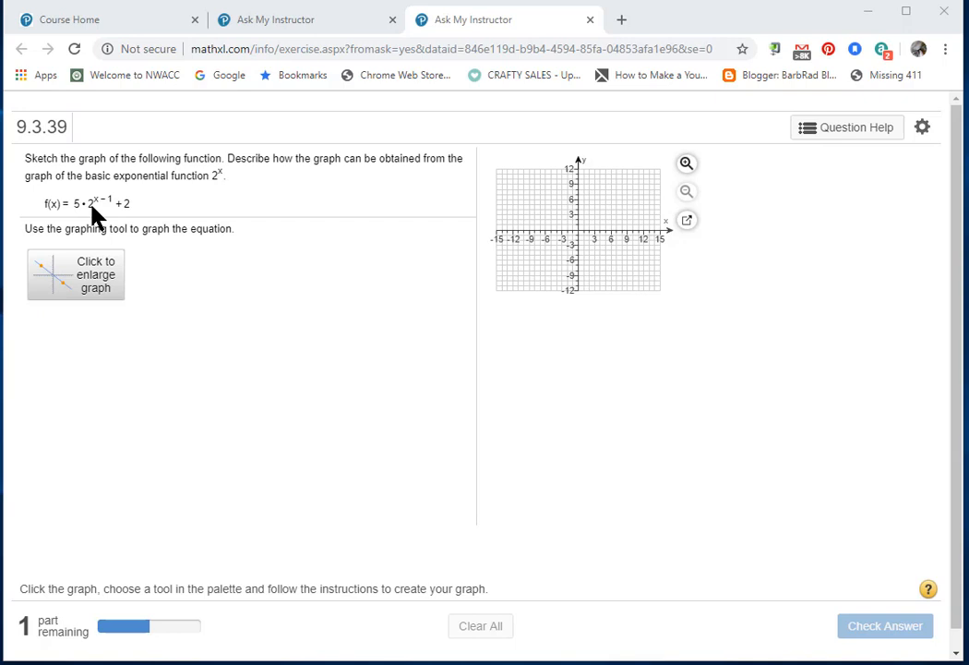
mouse_move(114, 212)
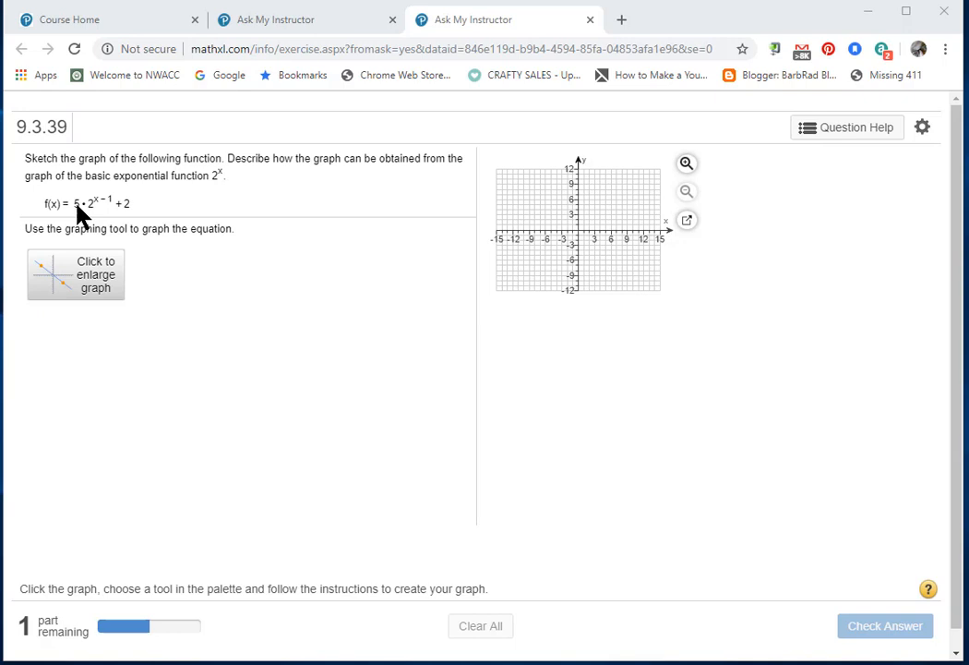
mouse_move(106, 208)
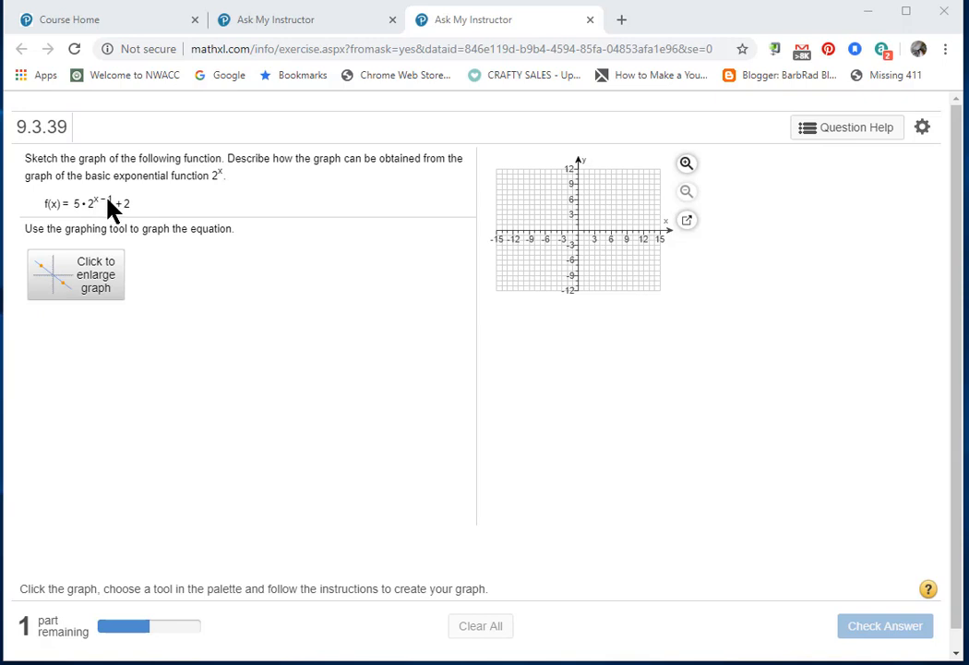
mouse_move(136, 221)
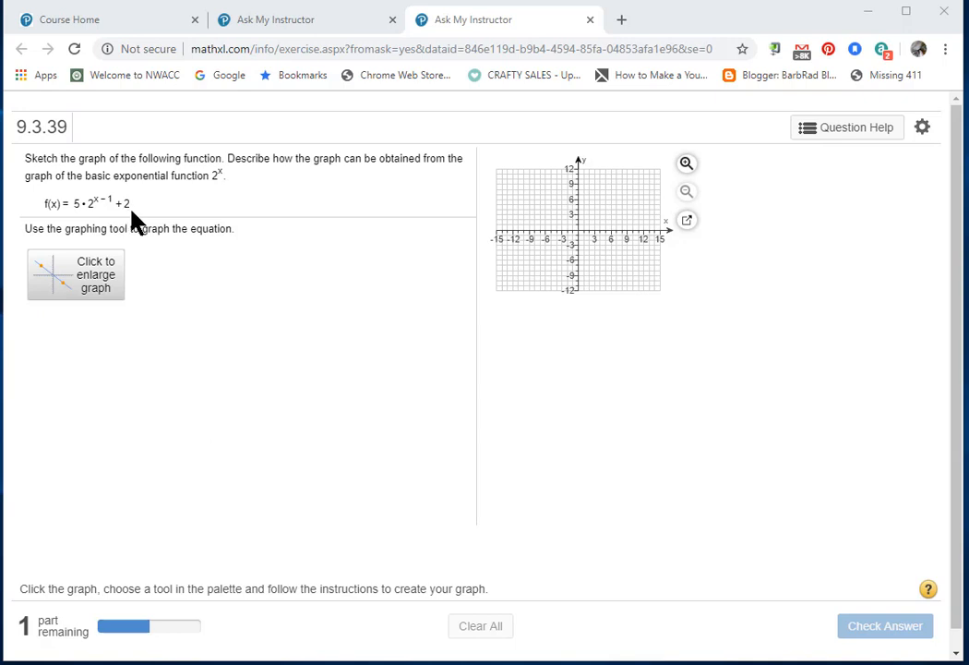
mouse_move(123, 219)
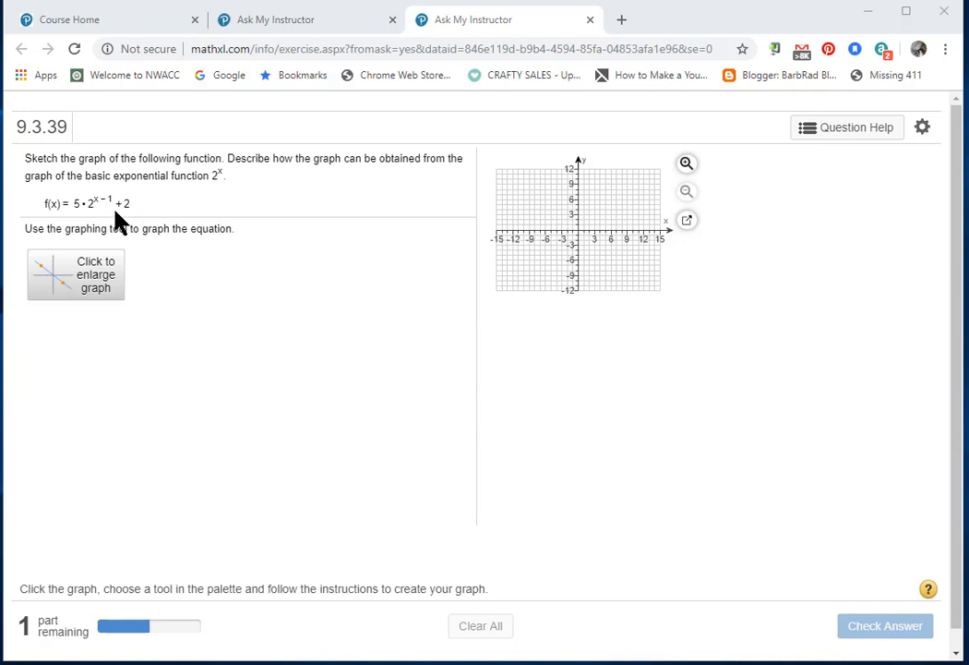
mouse_move(125, 224)
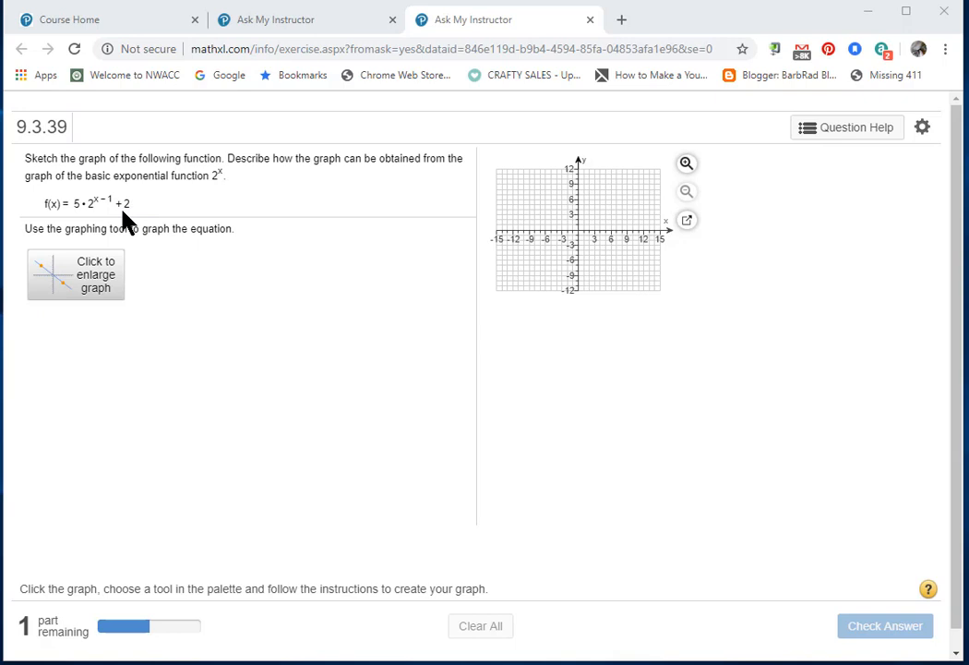
mouse_move(89, 274)
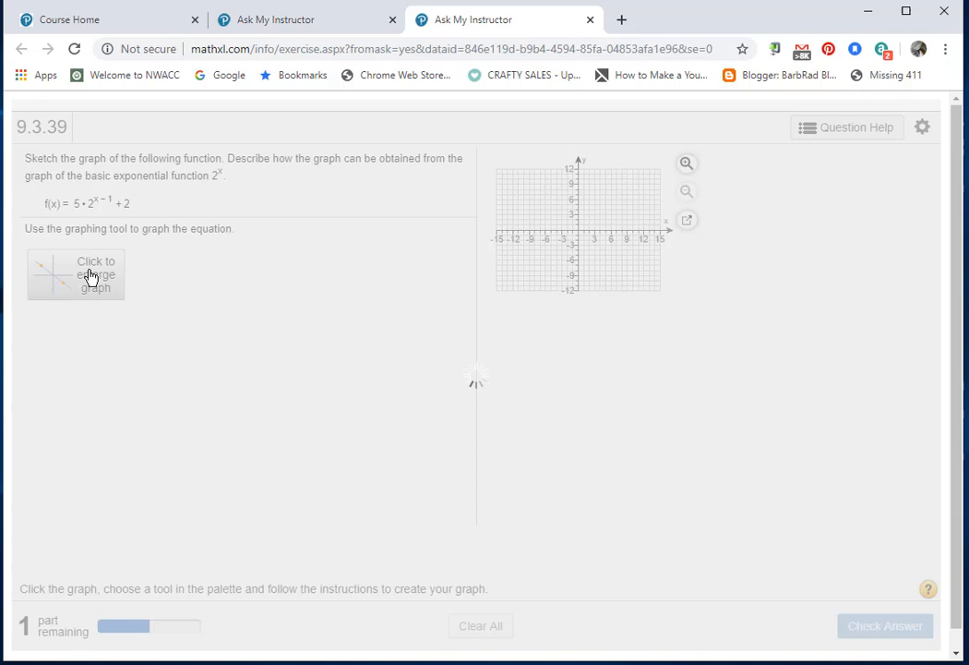
Enlarge the graph to open the empty graphing workspace for f(x) = 5·2^(x−1) + 2.
left_click(75, 274)
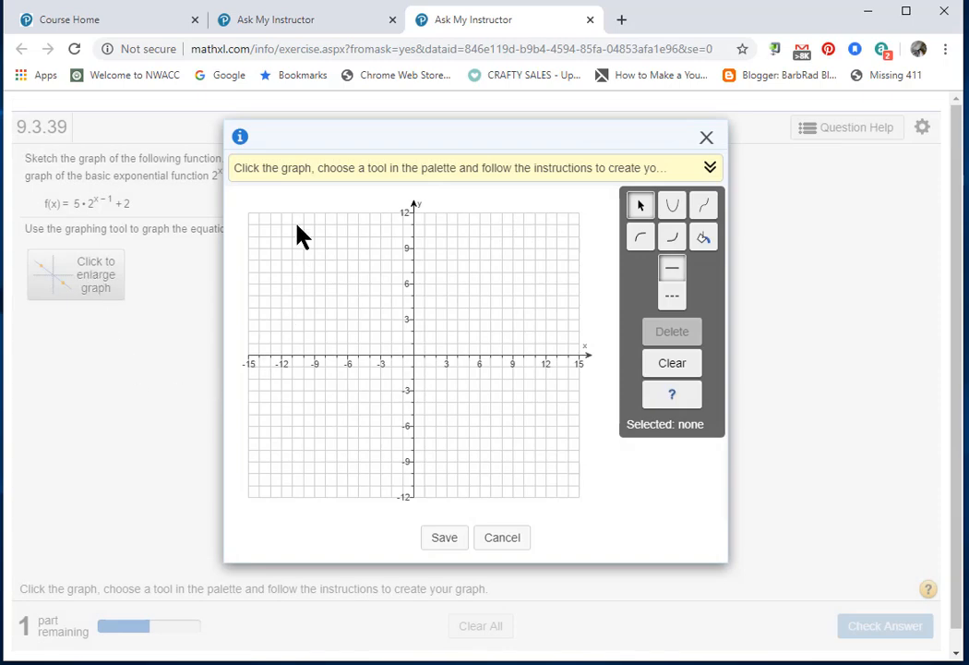
mouse_move(542, 167)
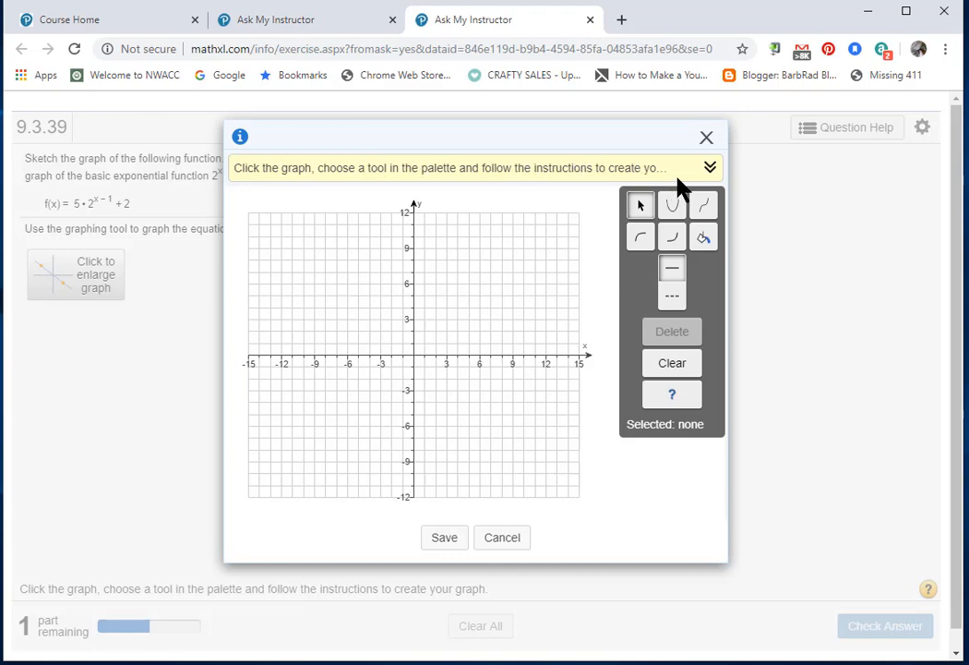
mouse_move(438, 194)
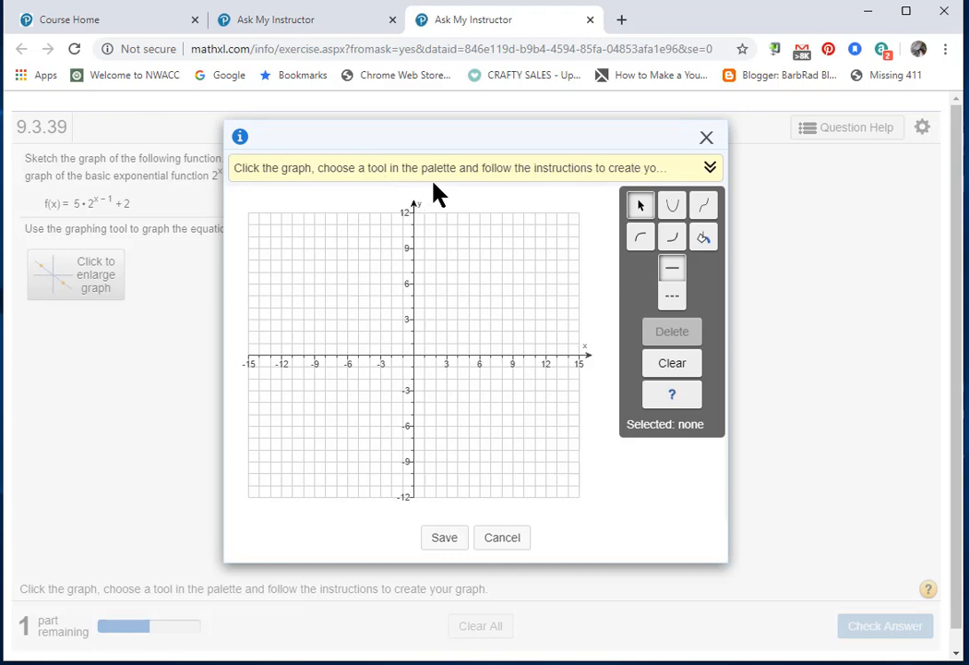
mouse_move(582, 225)
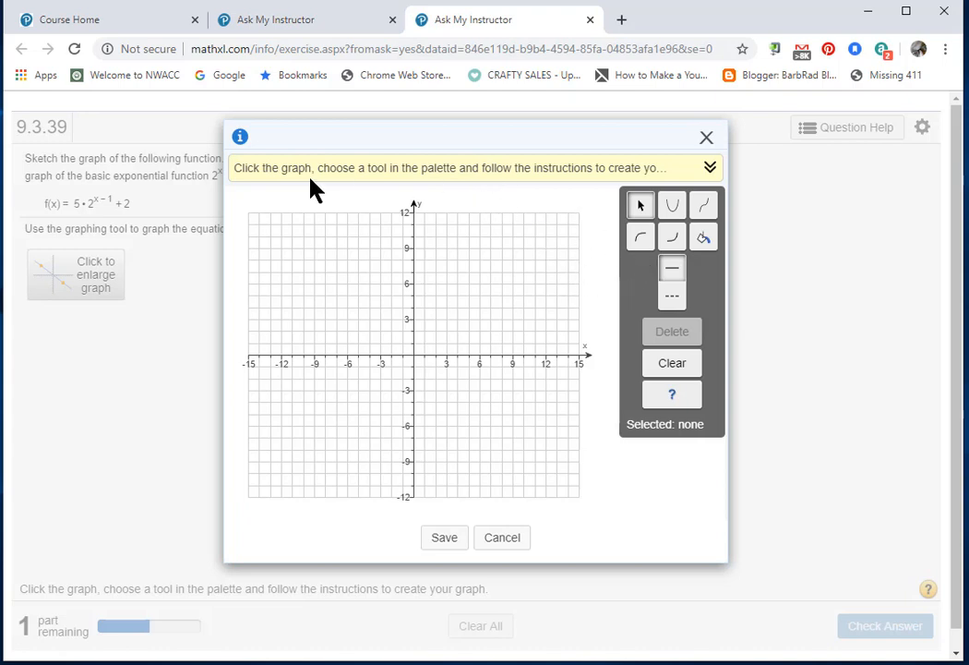
mouse_move(605, 173)
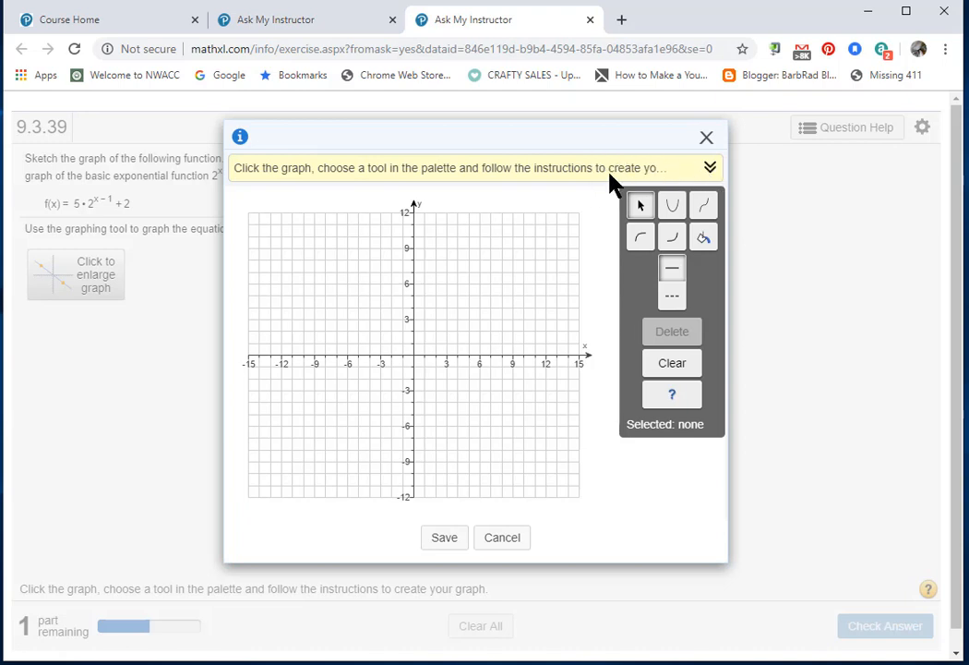
mouse_move(674, 240)
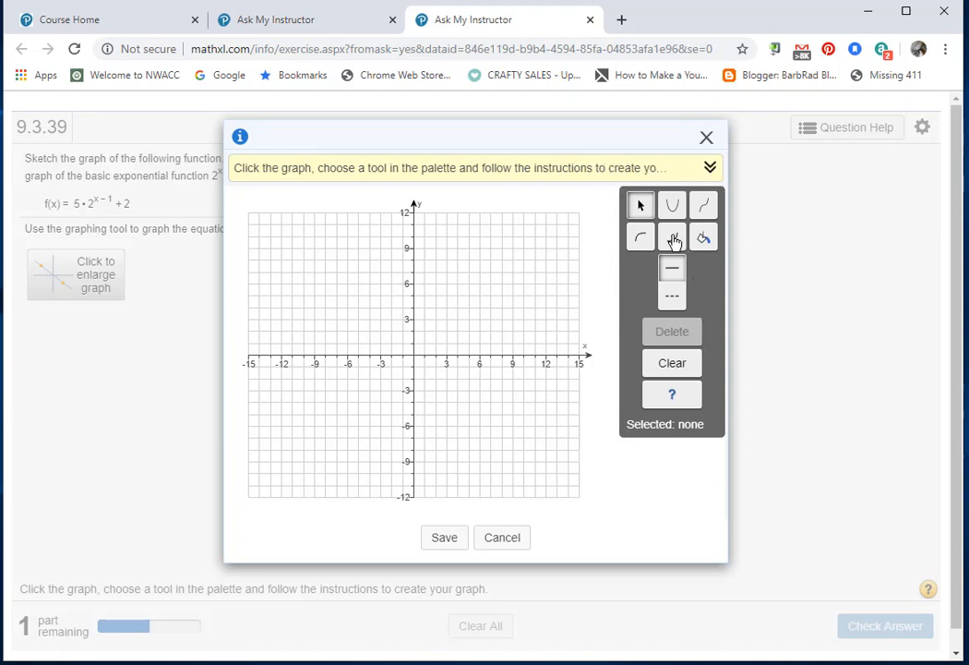
mouse_move(672, 205)
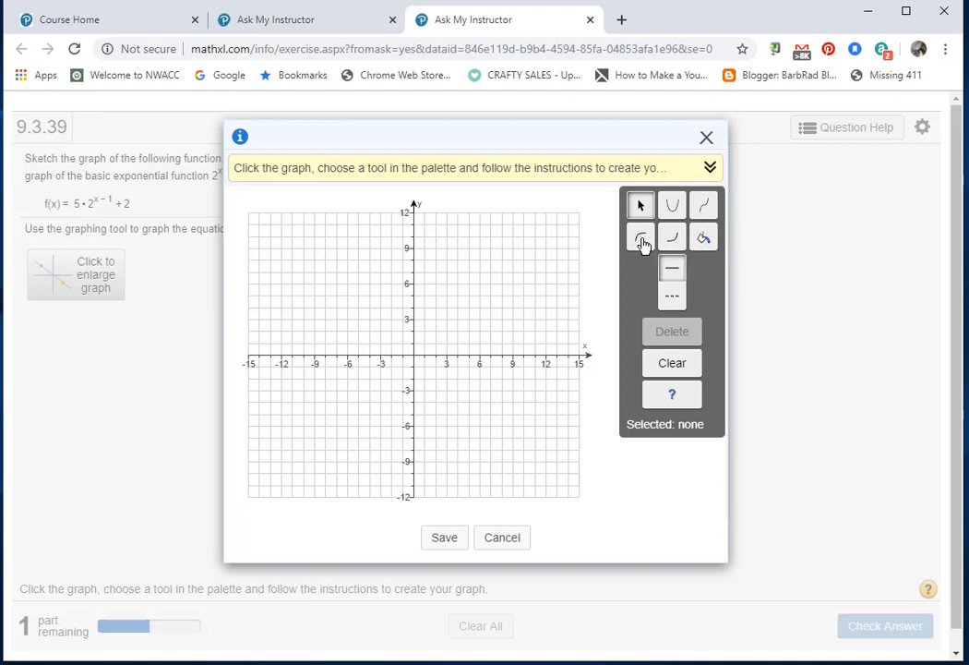
mouse_move(672, 237)
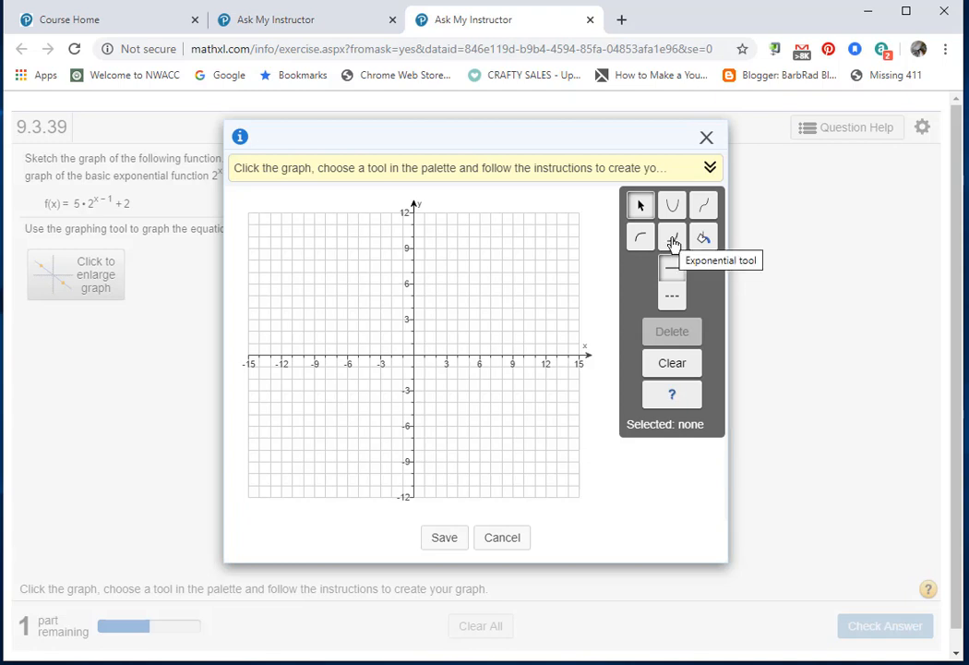
Plot a base-2 exponential curve on the grid with the Exponential tool.
left_click(672, 237)
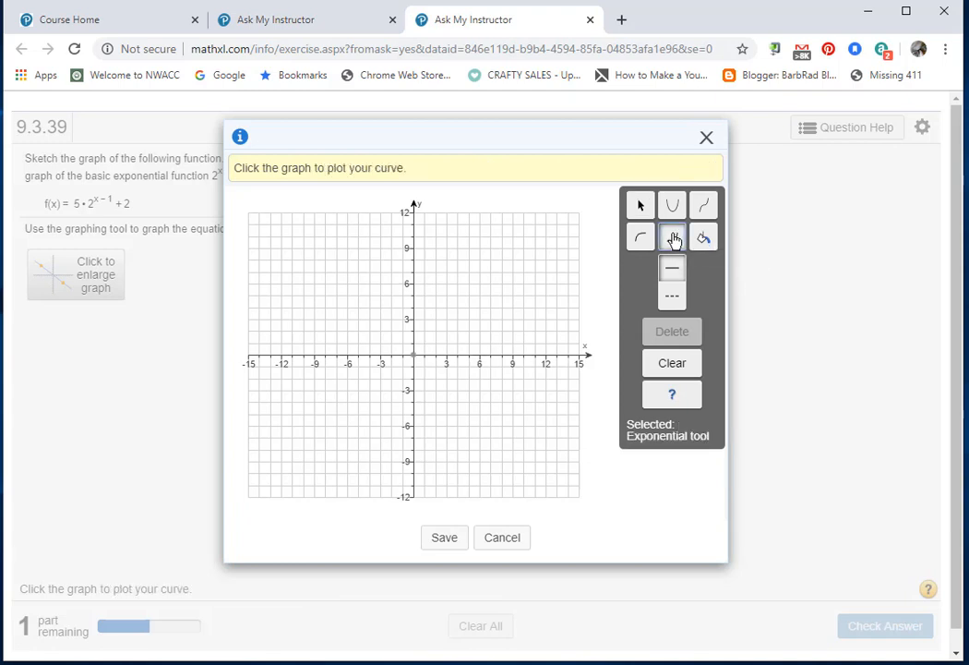
mouse_move(572, 261)
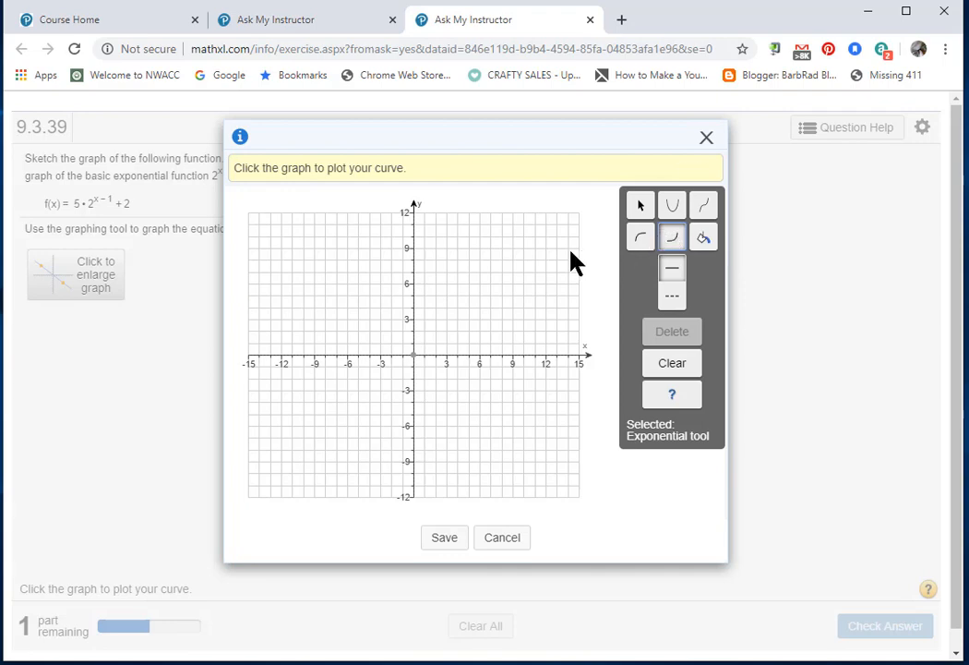
mouse_move(554, 281)
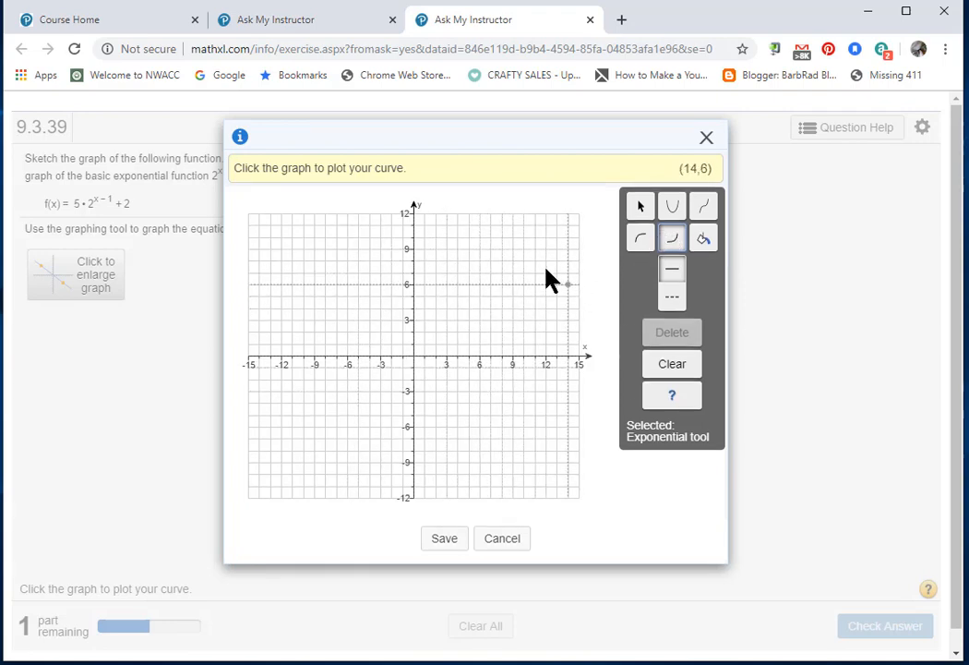
mouse_move(480, 290)
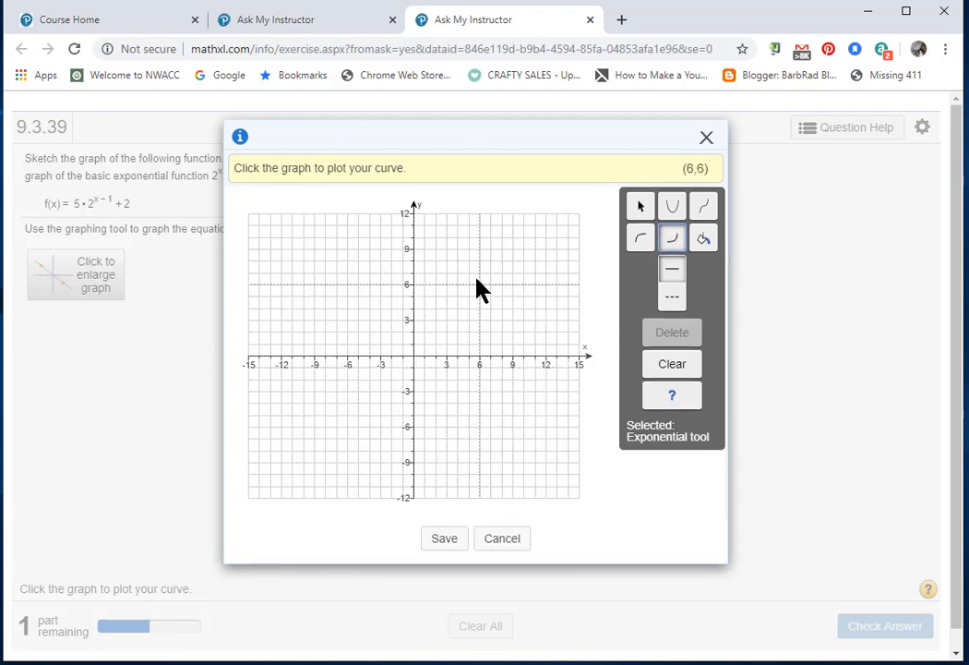
left_click(480, 288)
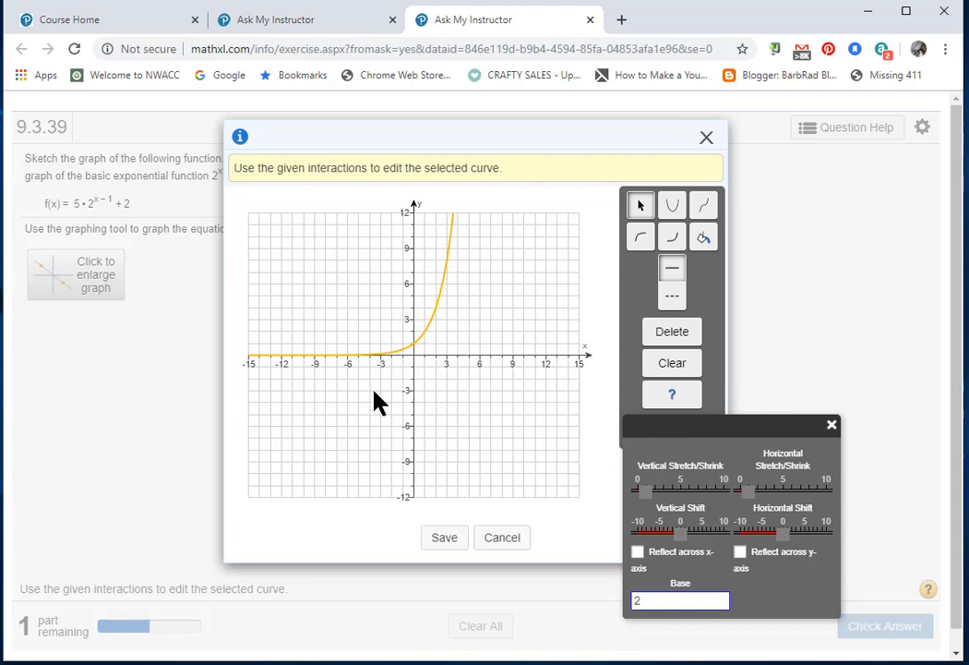
mouse_move(128, 440)
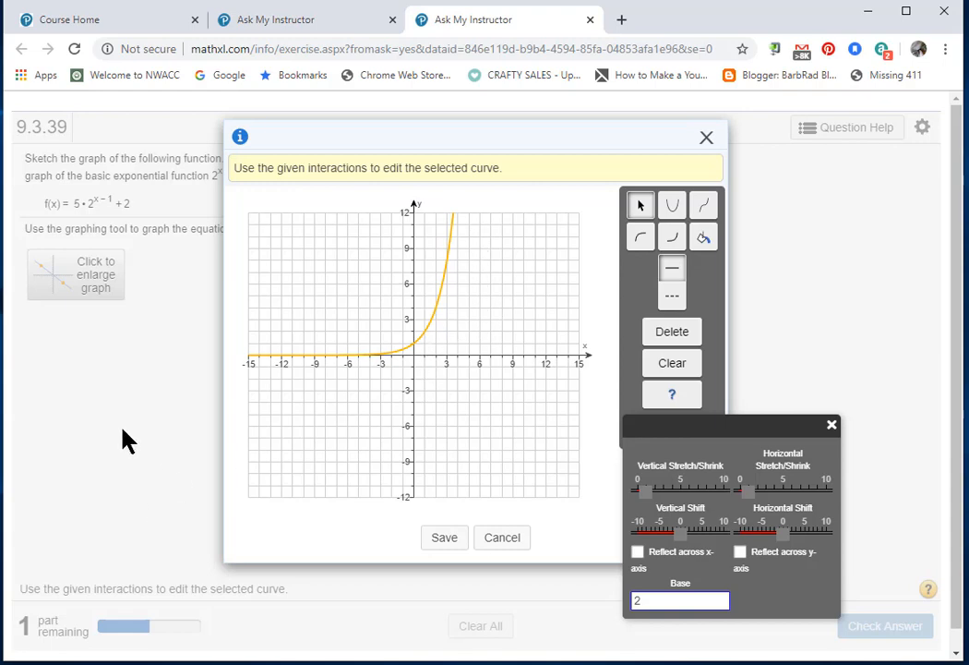
mouse_move(96, 337)
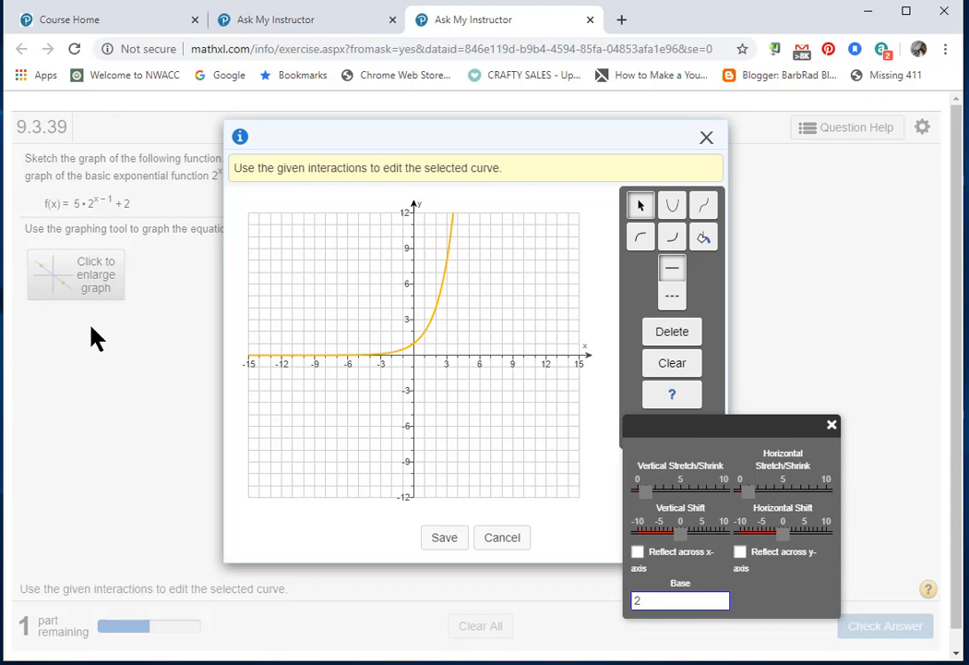
mouse_move(83, 217)
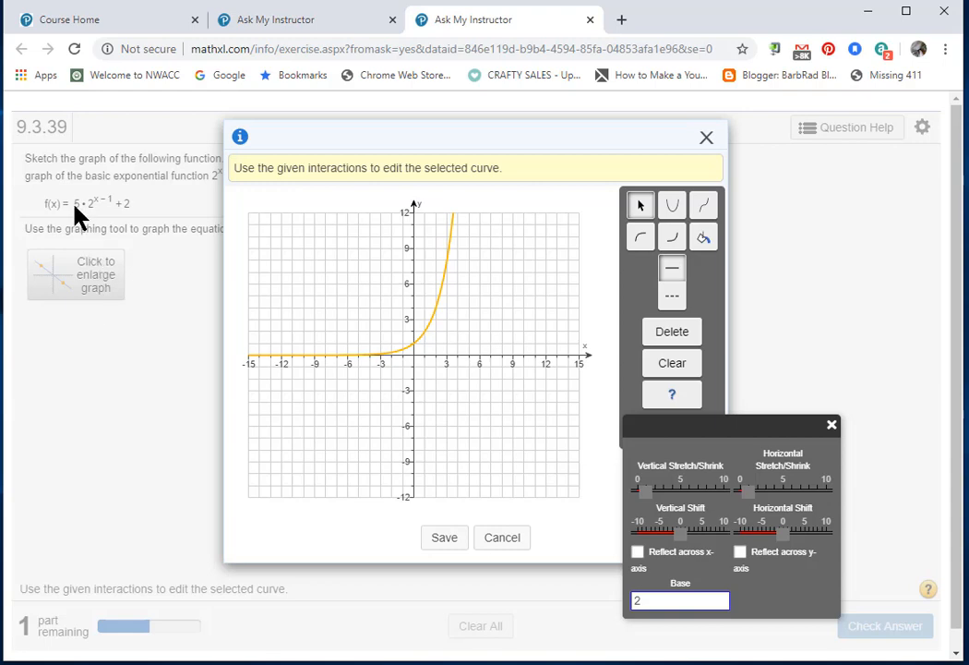
mouse_move(104, 204)
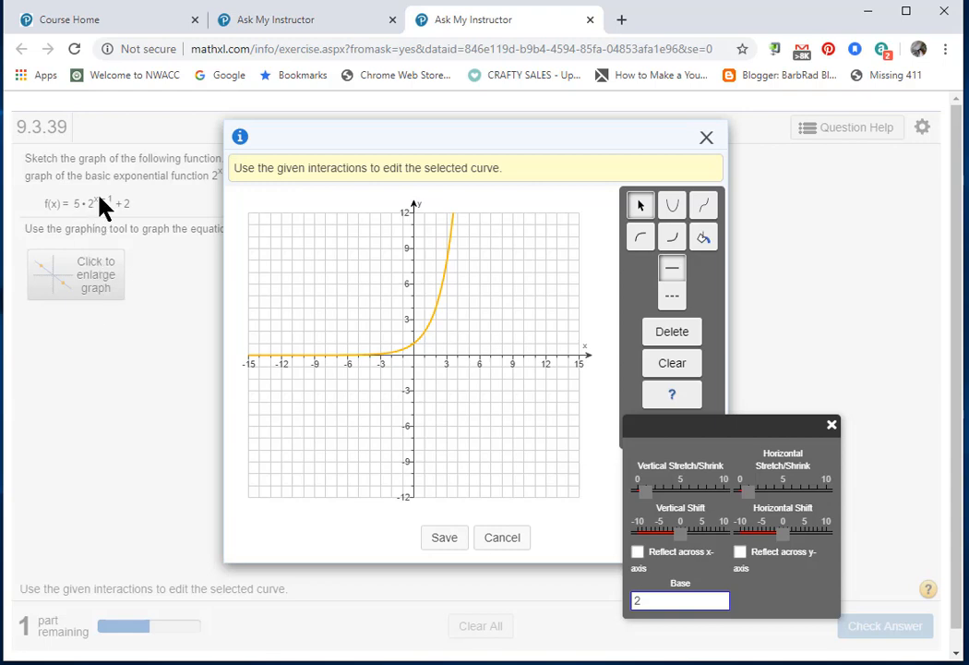
mouse_move(84, 220)
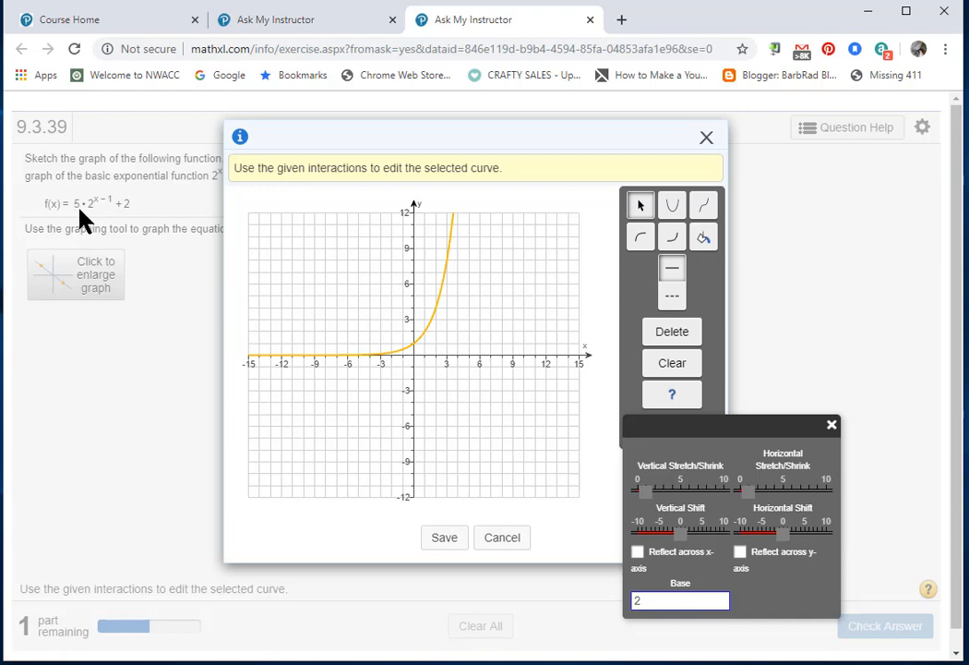
mouse_move(646, 480)
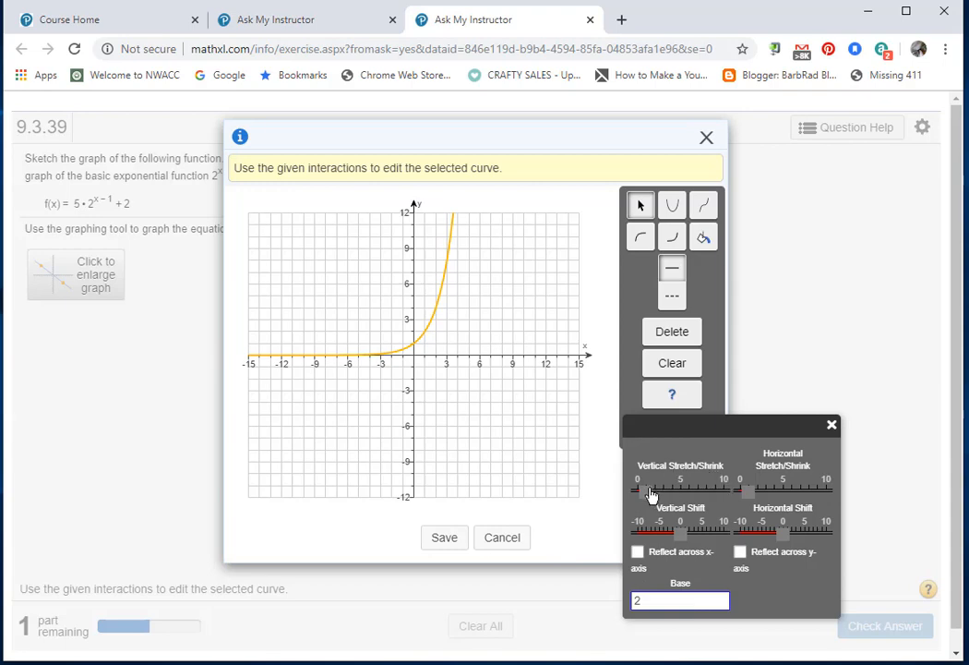
Set the Vertical Stretch/Shrink slider to 5 so the curve crosses y near 5.
left_click_drag(651, 491, 649, 490)
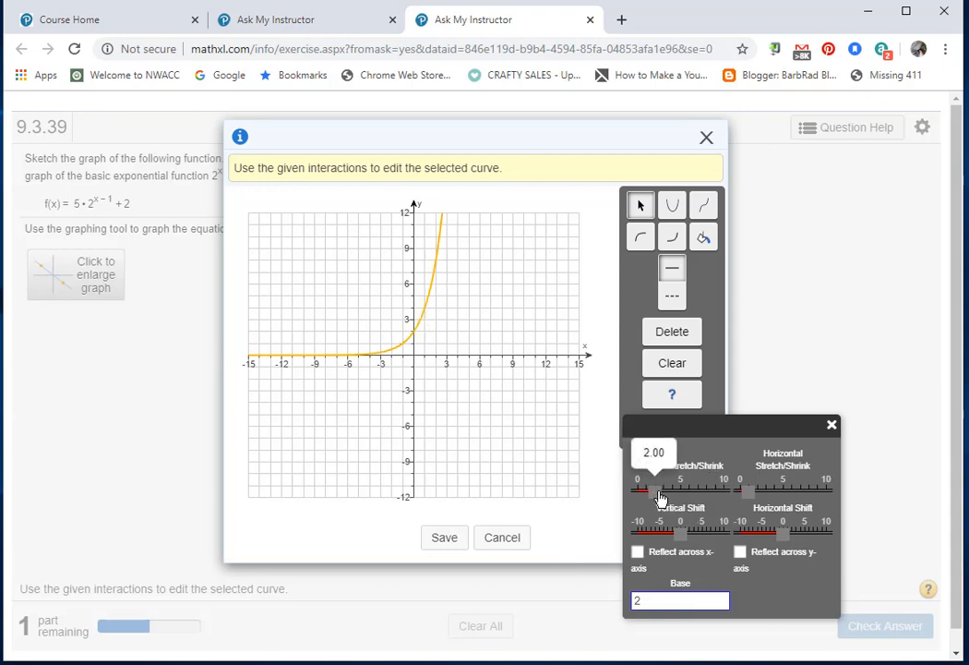
left_click_drag(646, 490, 680, 490)
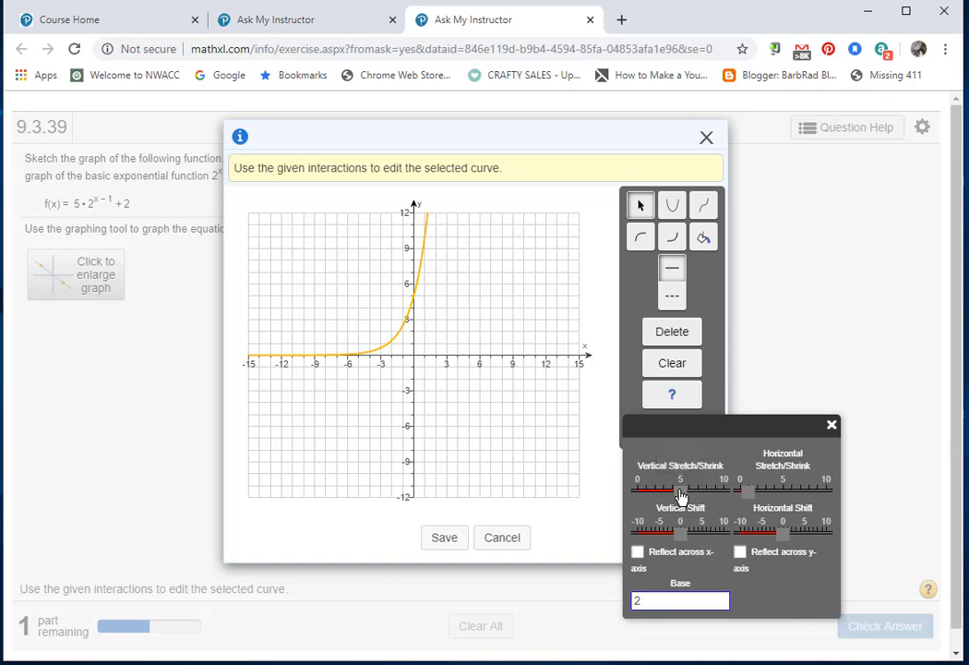
mouse_move(914, 536)
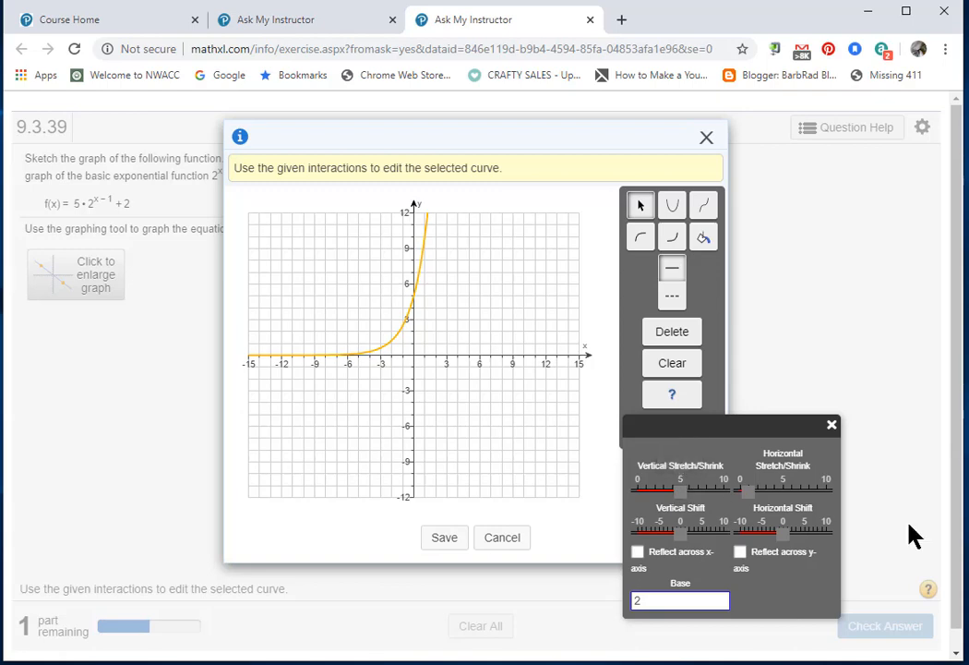
mouse_move(757, 486)
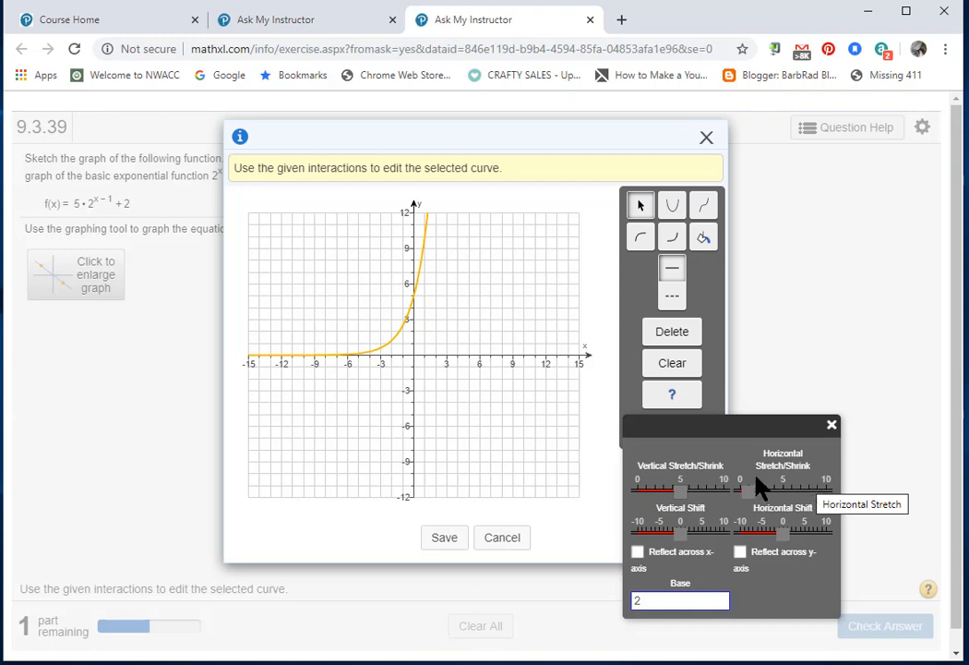
mouse_move(109, 221)
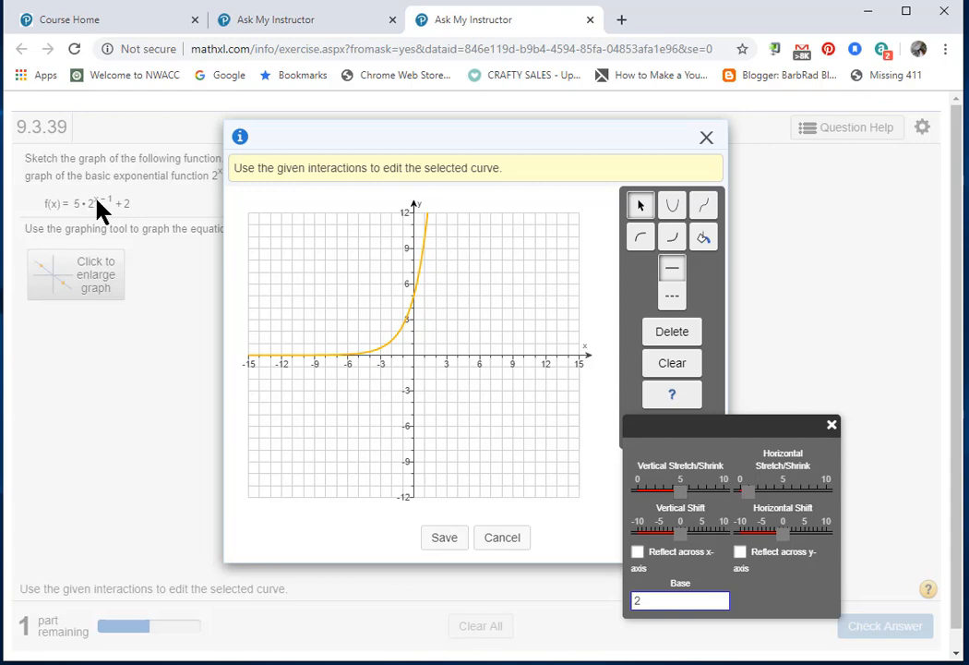
mouse_move(782, 479)
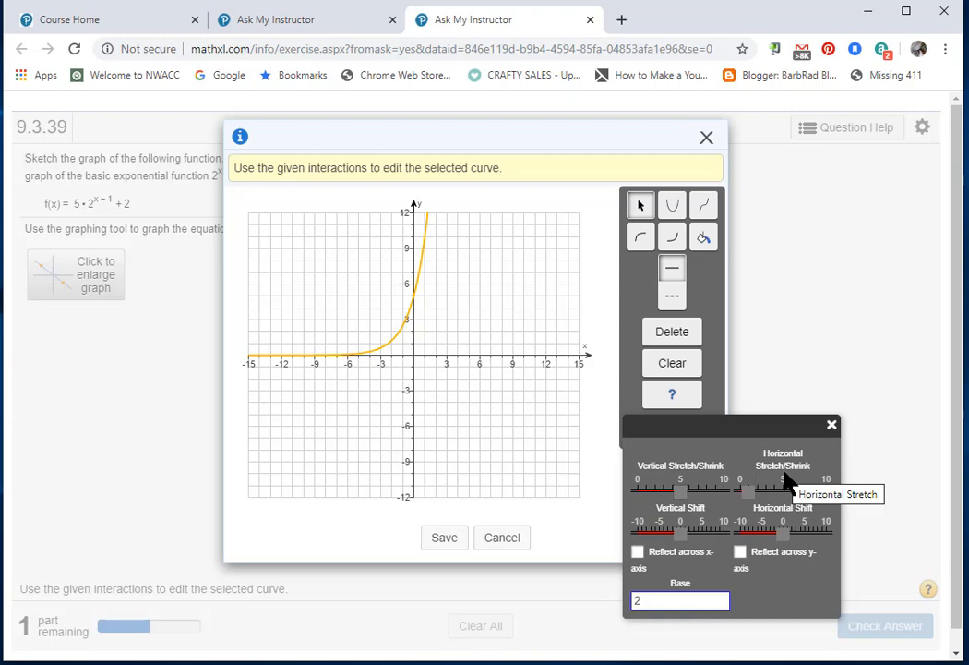
mouse_move(637, 536)
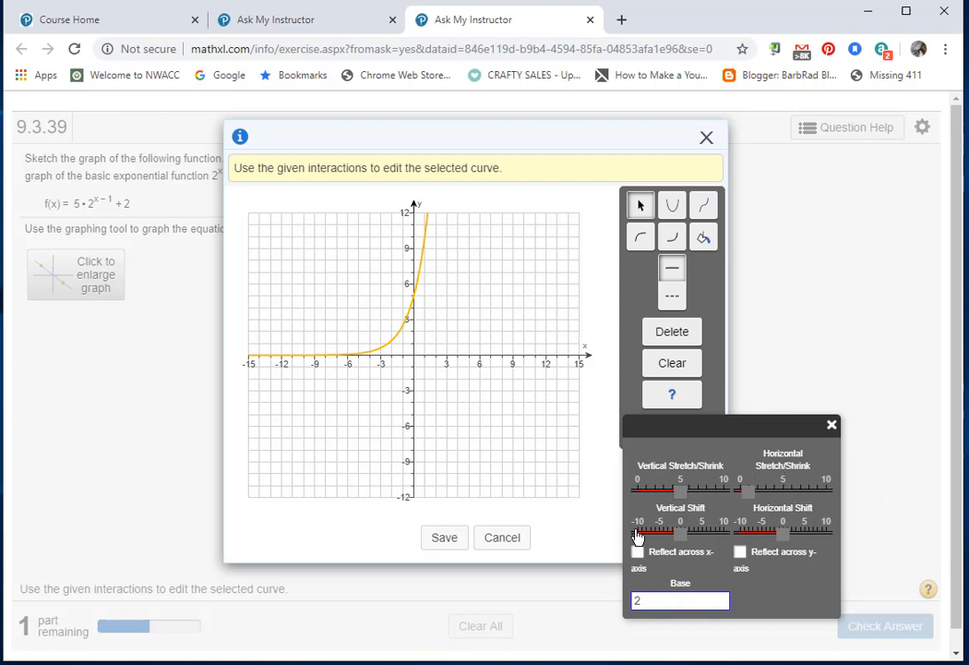
mouse_move(701, 535)
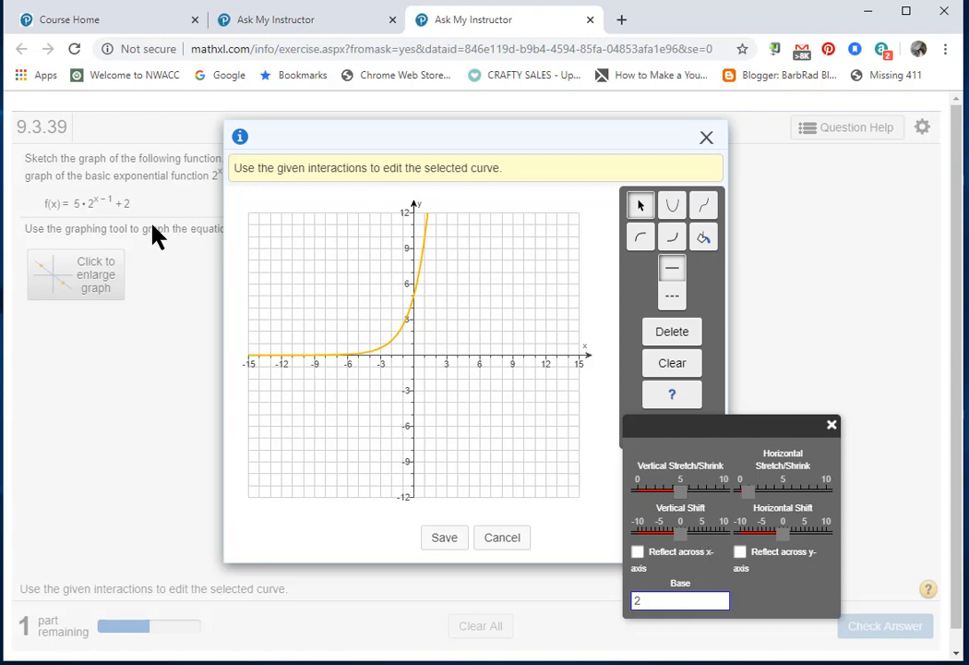
mouse_move(138, 220)
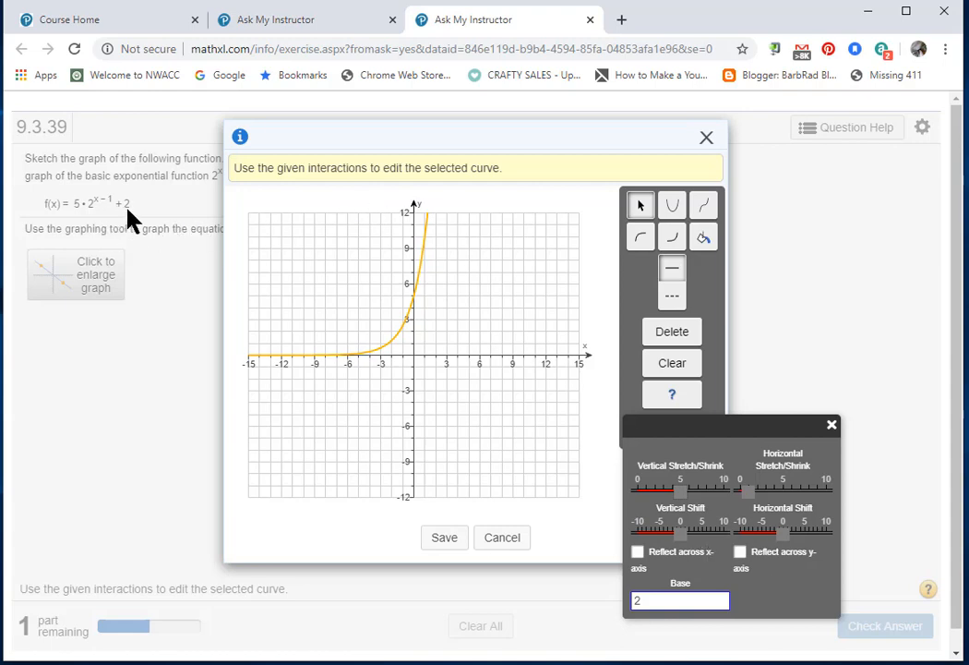
mouse_move(692, 554)
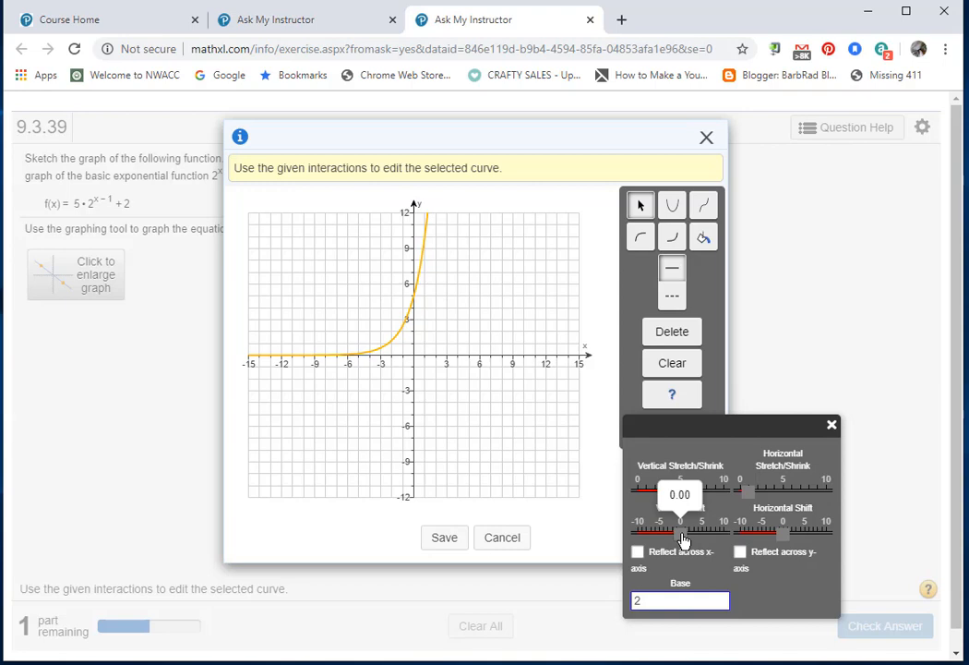
Set the Vertical Shift slider to 2 so the curve levels off at y = 2.
left_click_drag(684, 534, 691, 534)
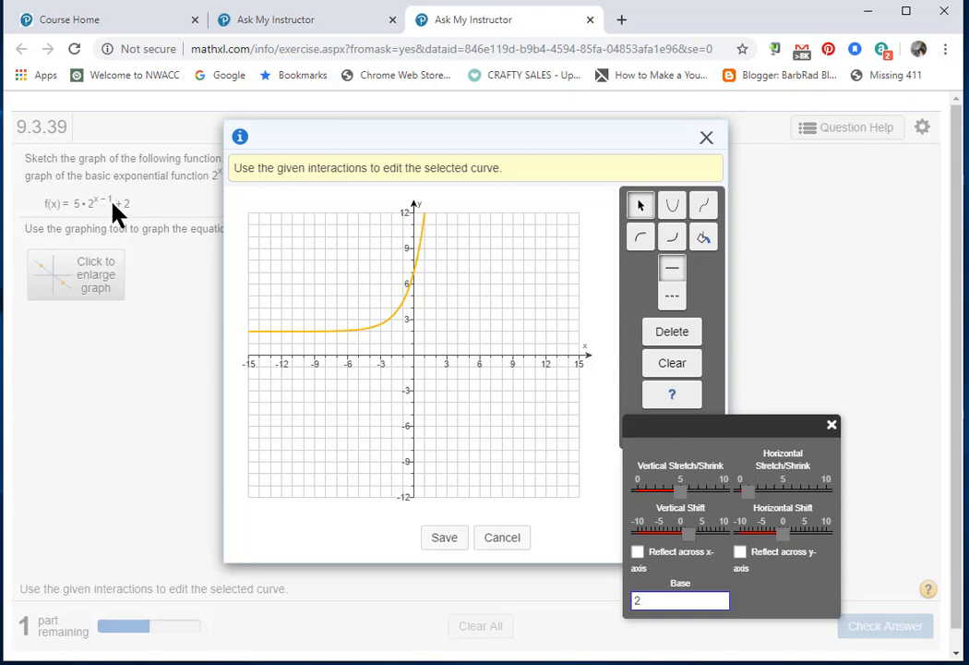
mouse_move(115, 210)
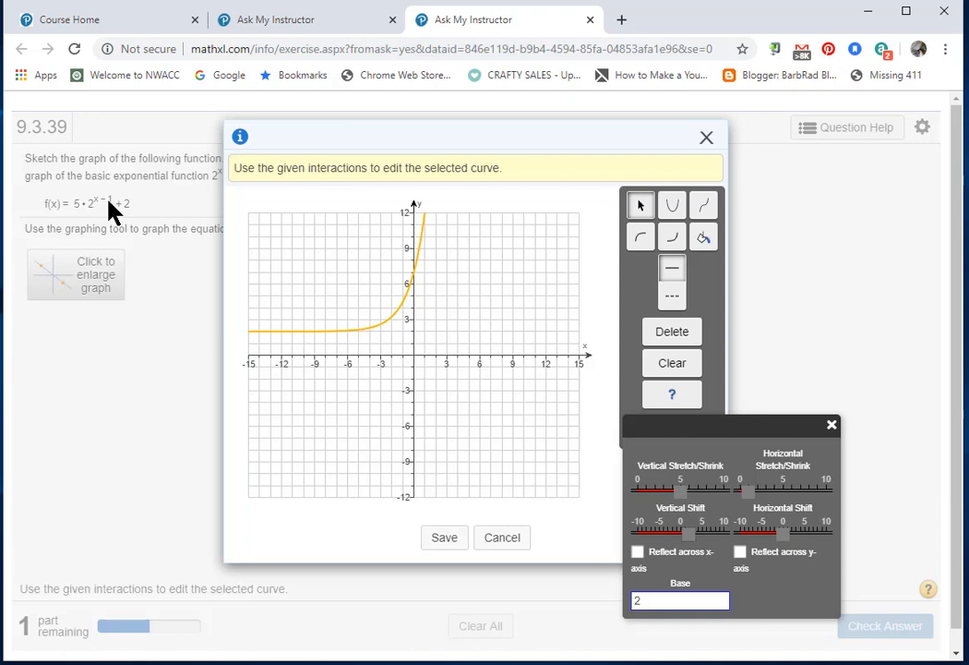
mouse_move(568, 623)
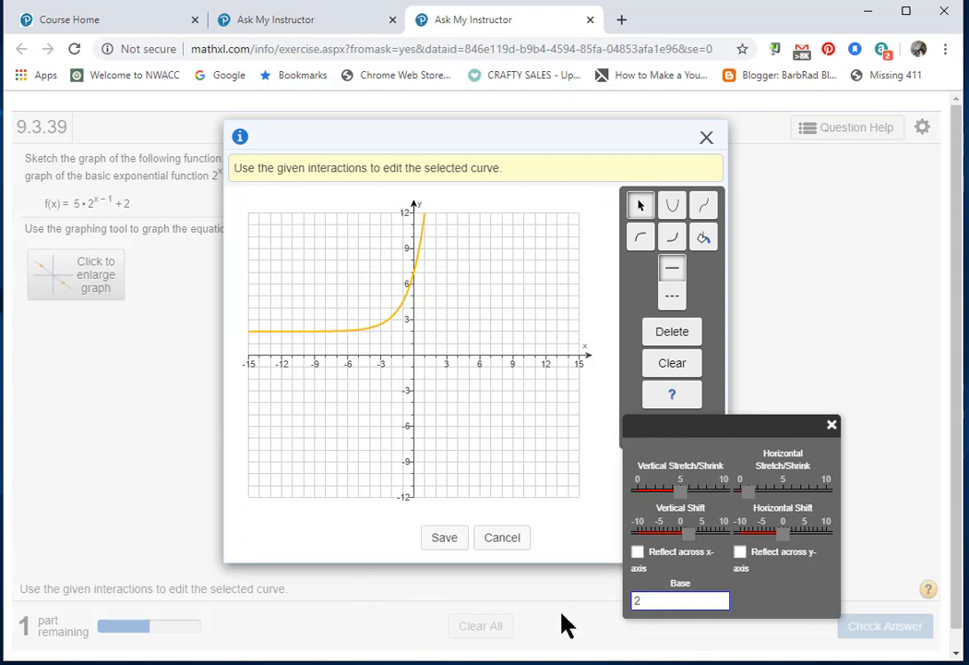
mouse_move(783, 540)
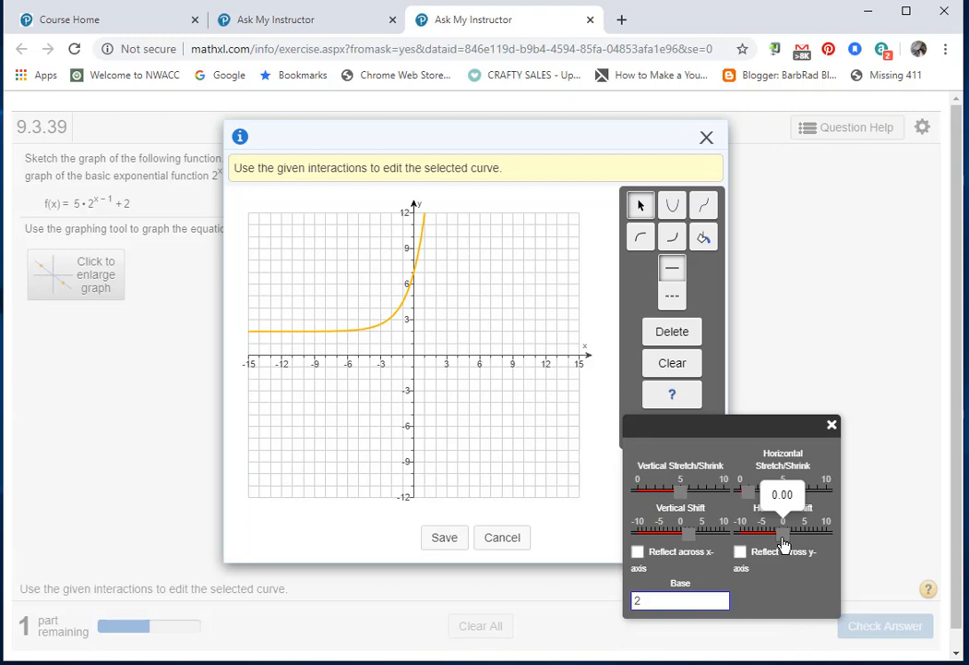
Set the Horizontal Shift slider to 1, moving the curve one unit right.
left_click_drag(766, 529, 785, 529)
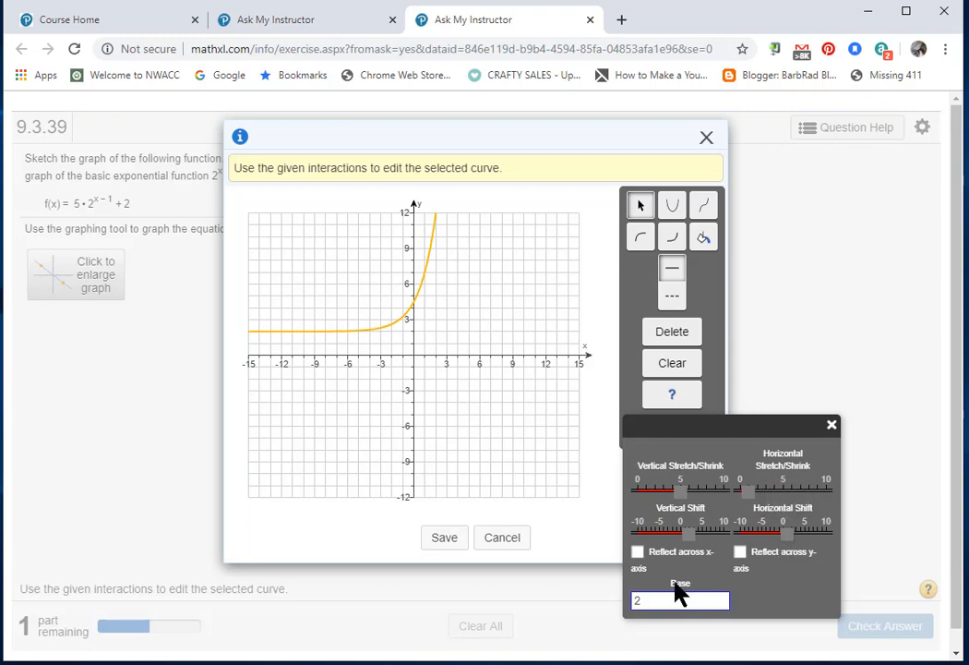
mouse_move(665, 572)
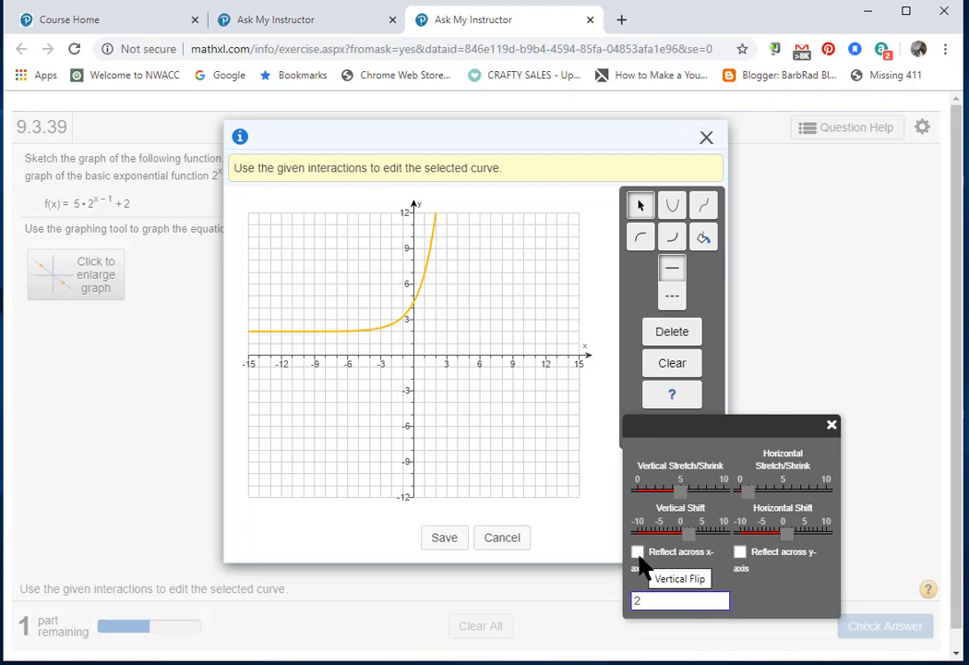
mouse_move(750, 607)
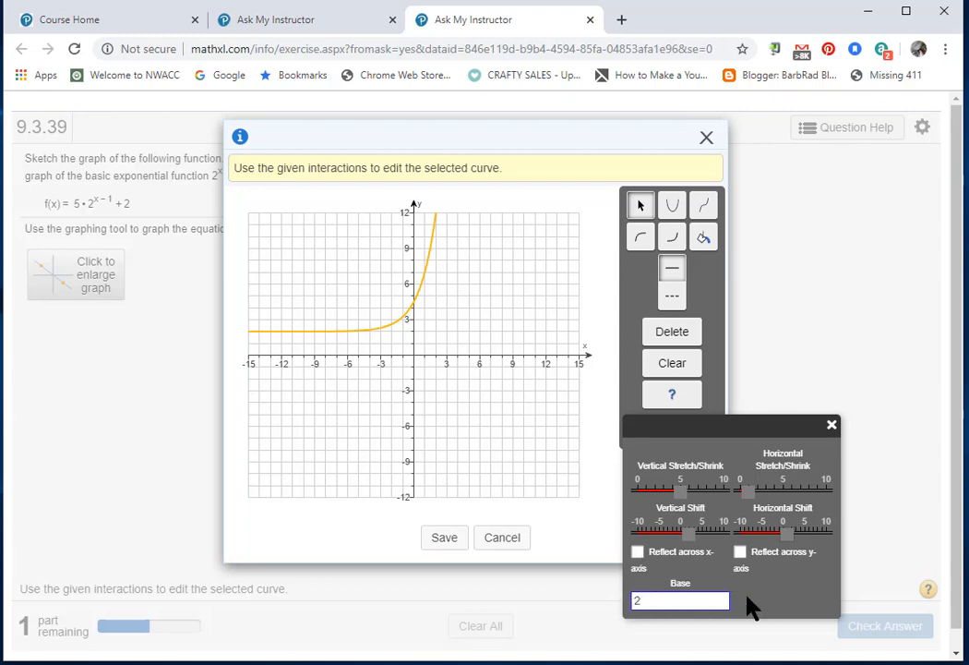
mouse_move(746, 586)
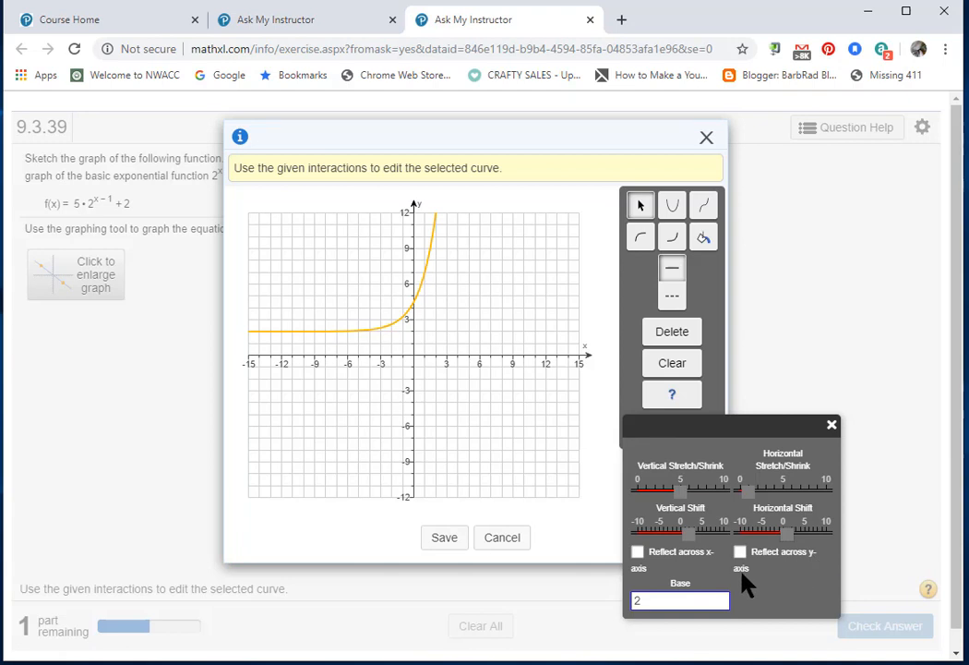
mouse_move(741, 551)
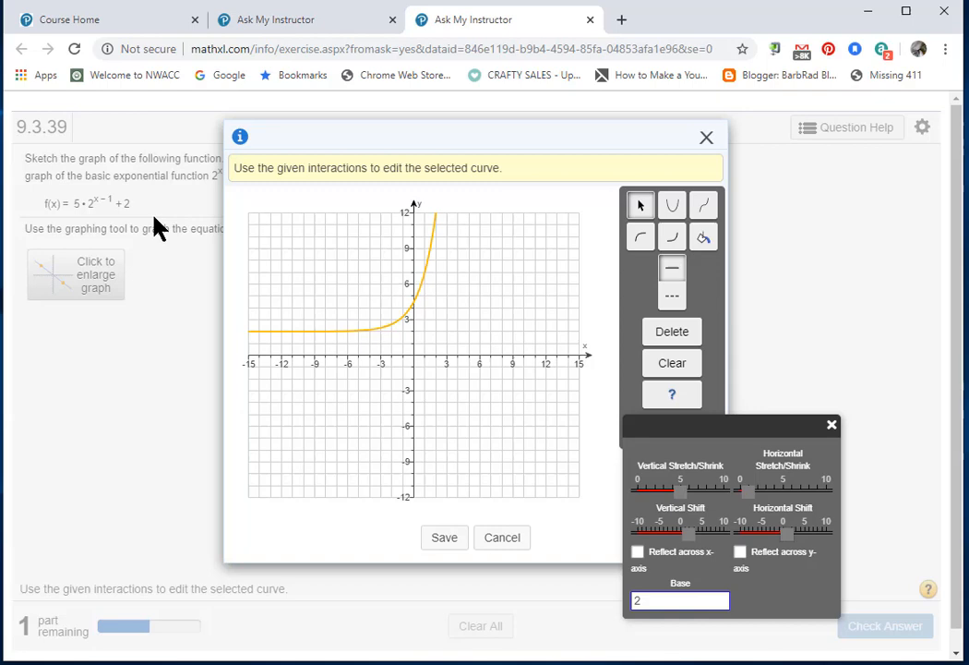
mouse_move(337, 582)
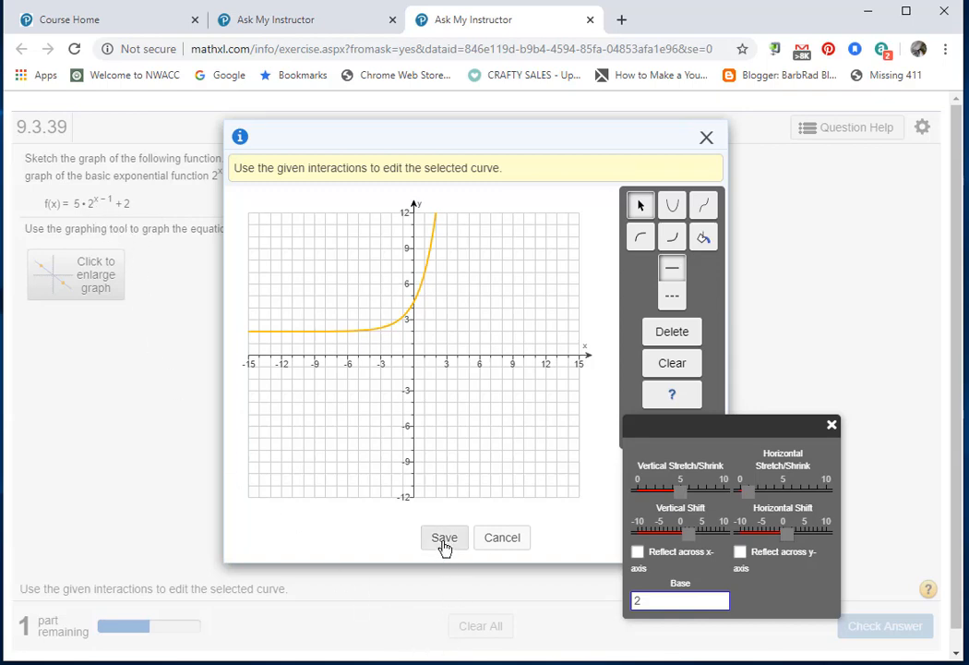
Save the graph, check the answer, and dismiss the Good job message.
left_click(444, 537)
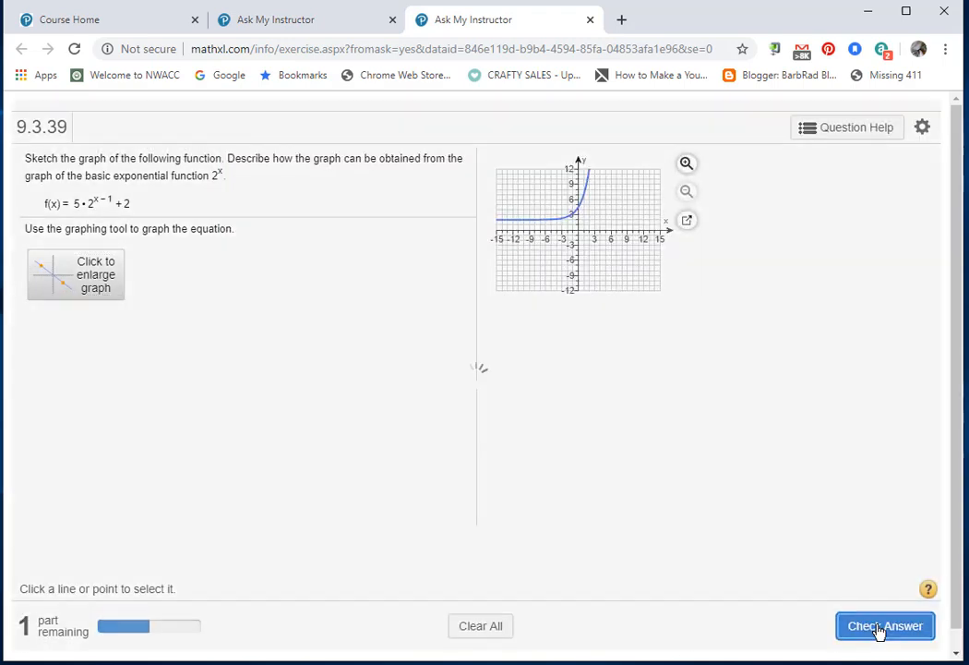
left_click(884, 625)
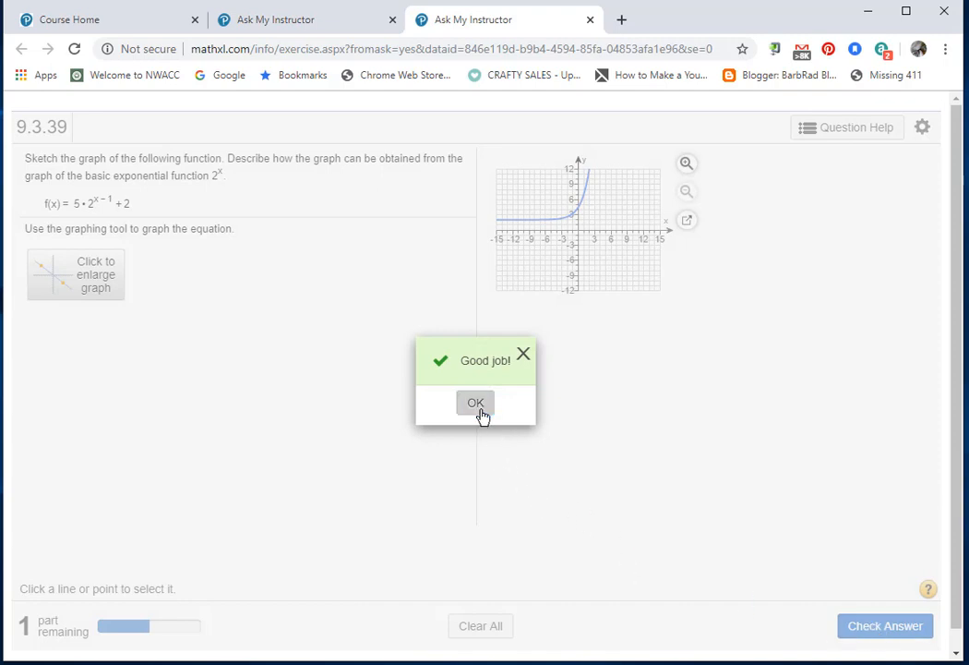
left_click(476, 402)
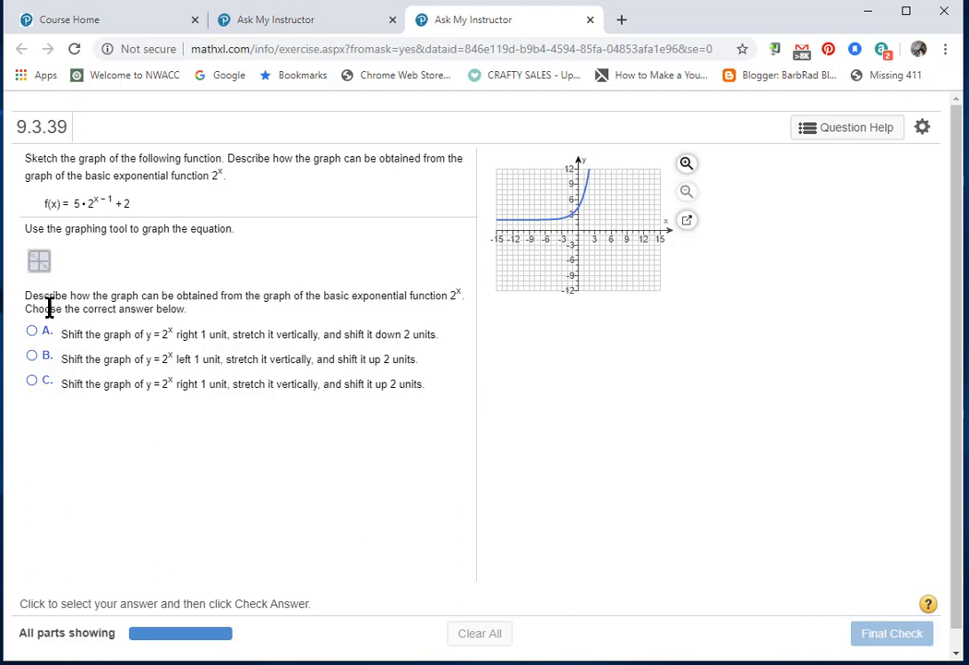
mouse_move(88, 308)
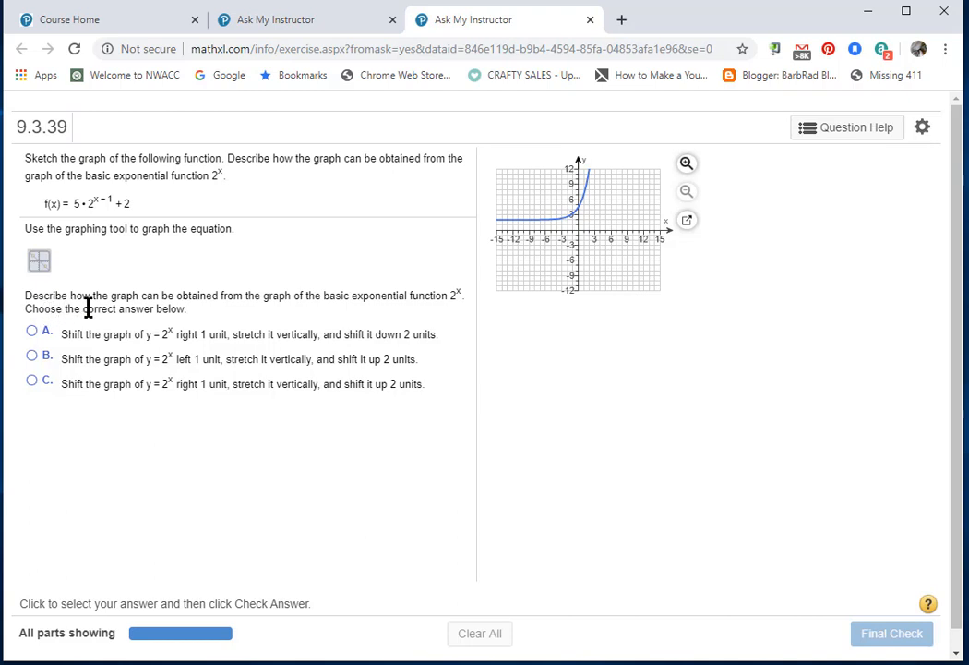
mouse_move(321, 317)
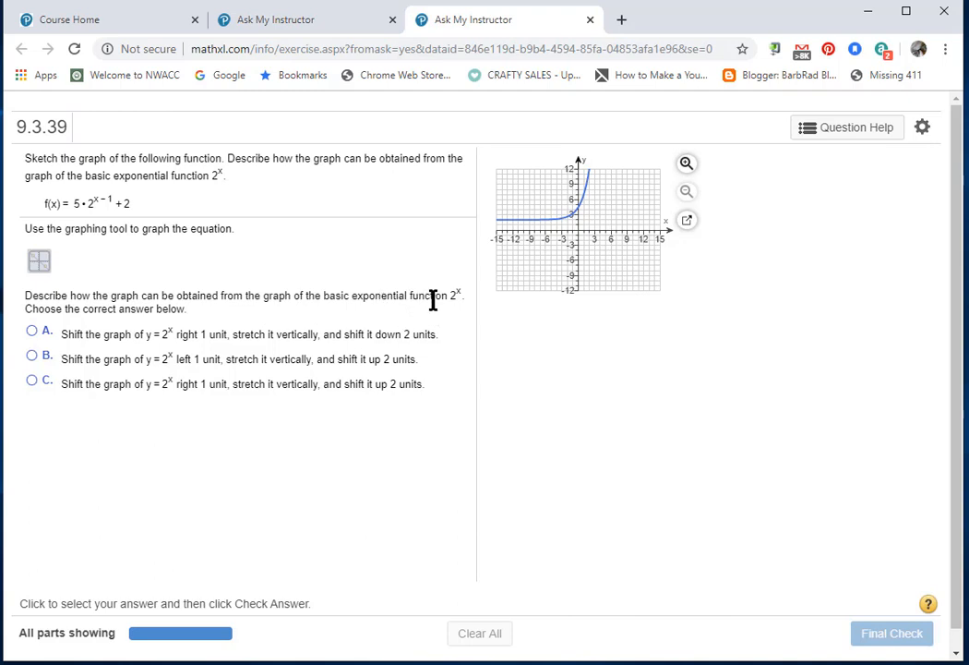
mouse_move(465, 306)
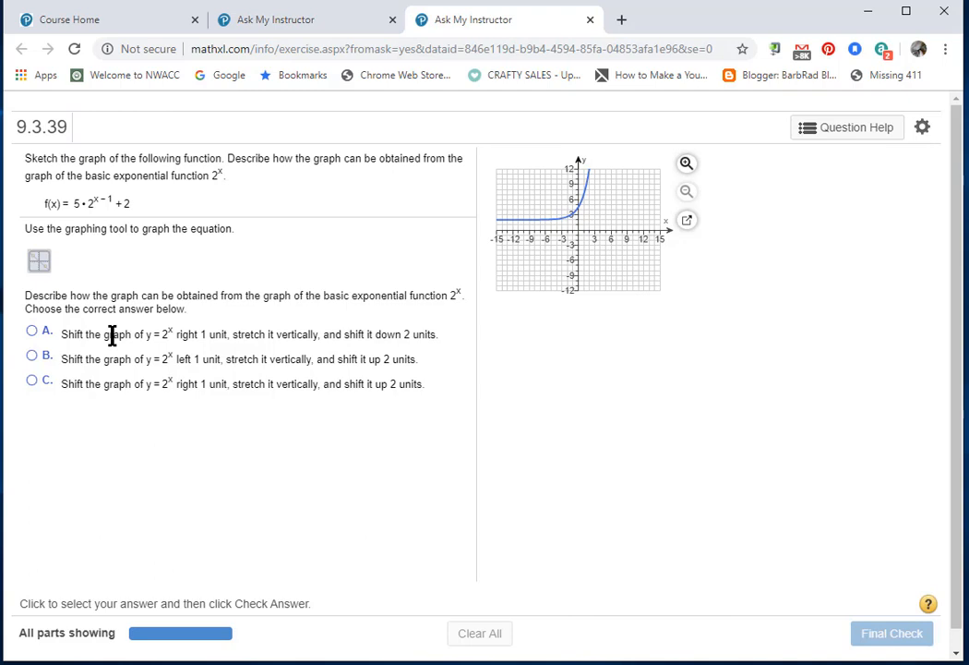
mouse_move(180, 329)
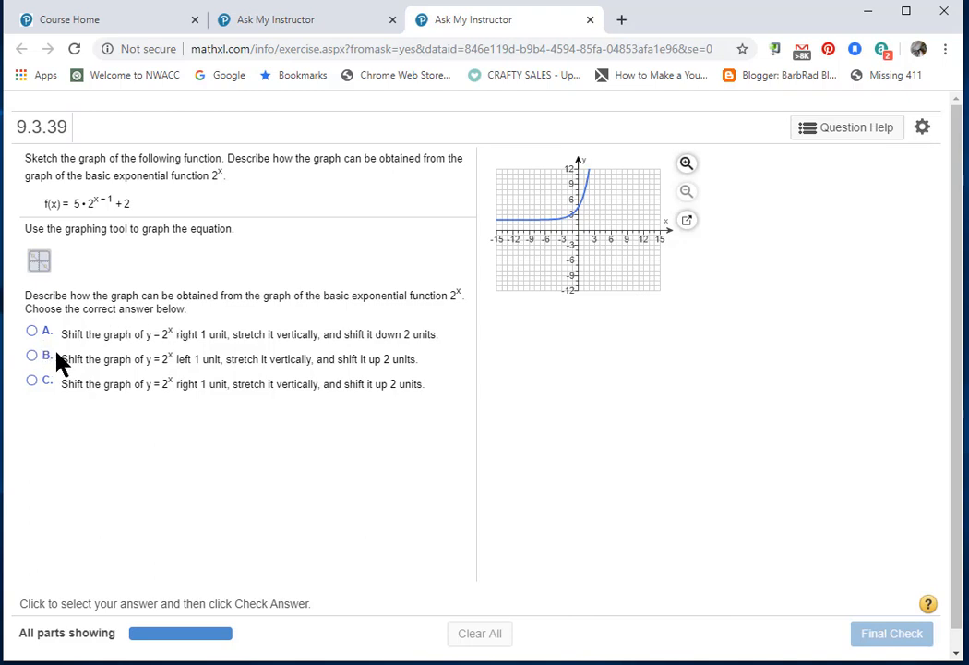
mouse_move(152, 359)
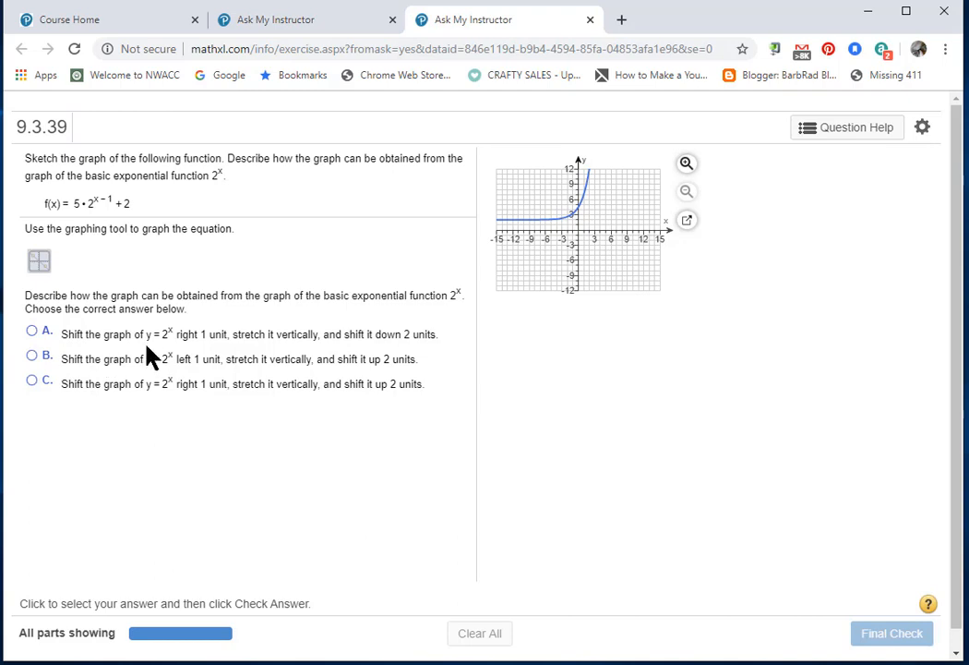
mouse_move(175, 349)
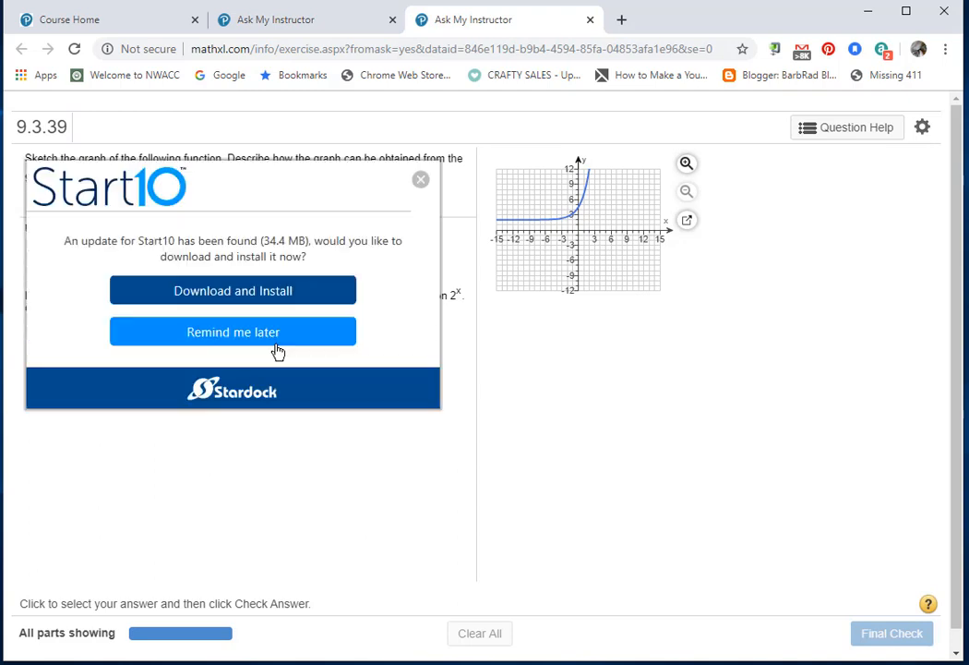
mouse_move(421, 179)
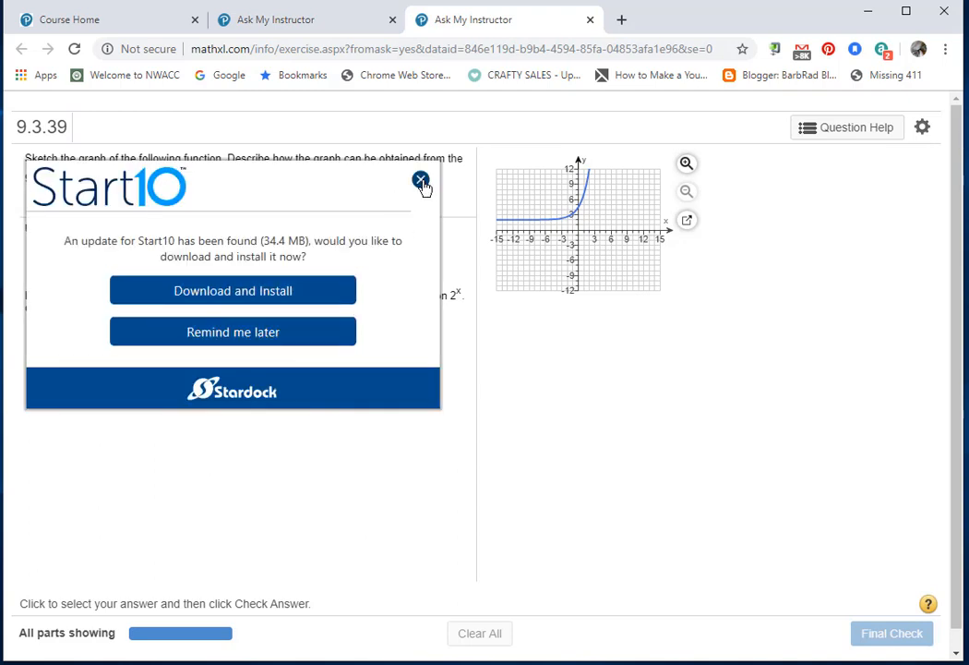
left_click(421, 179)
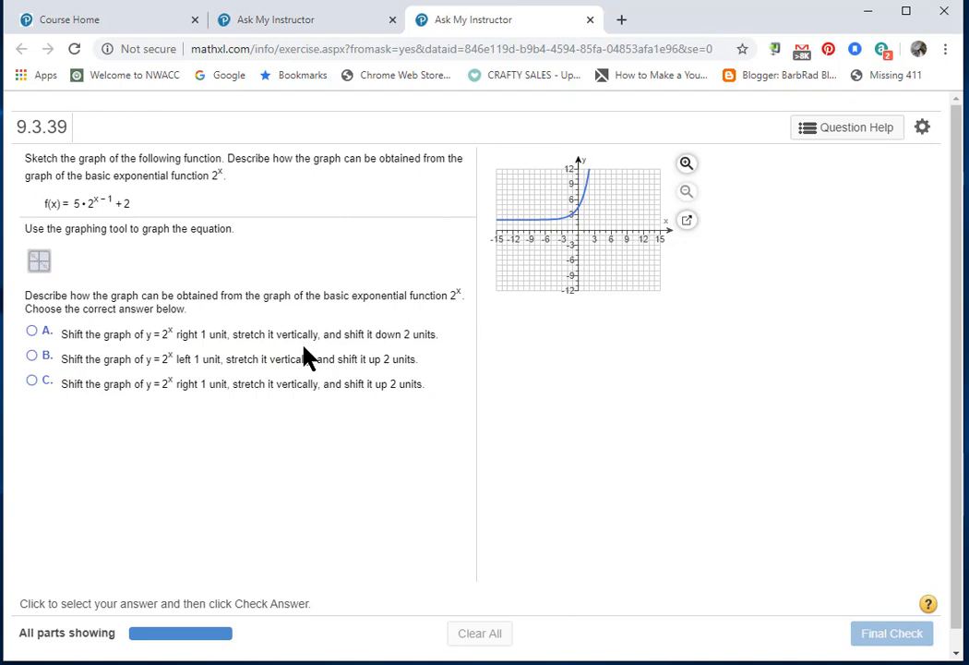
mouse_move(418, 350)
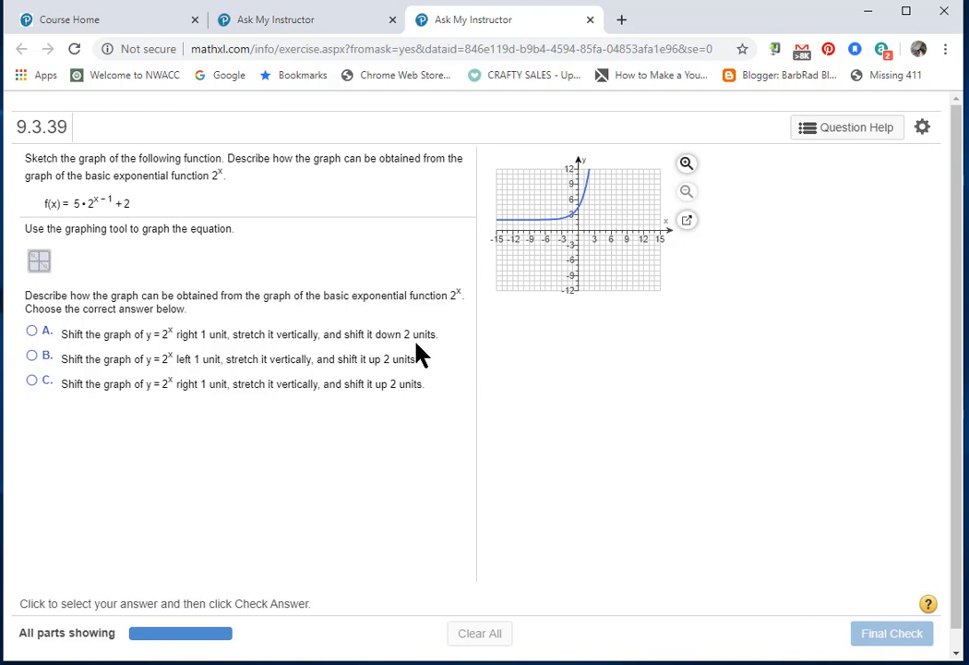
mouse_move(5, 517)
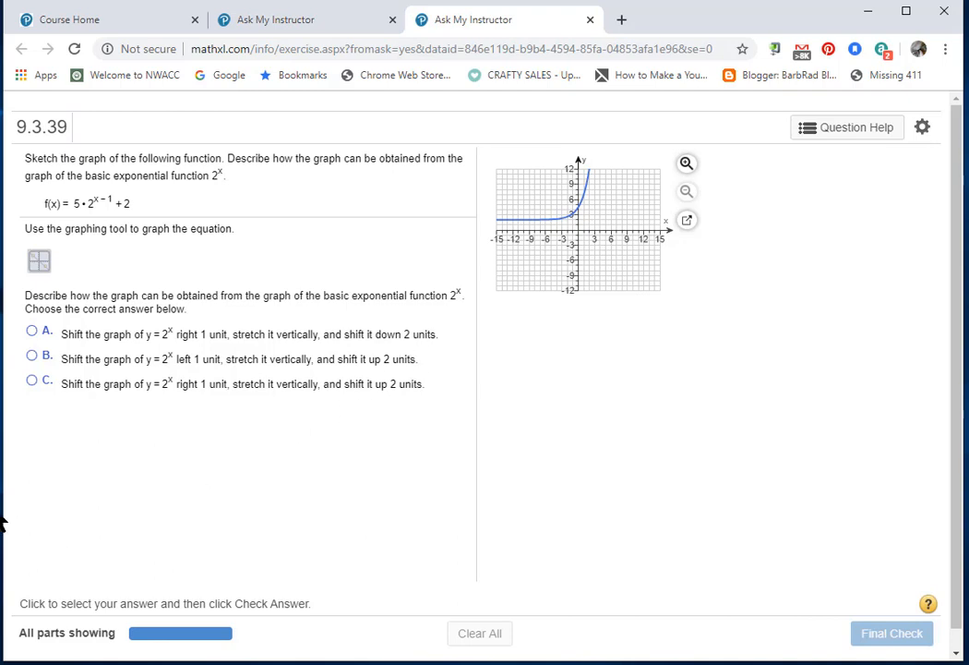
mouse_move(65, 386)
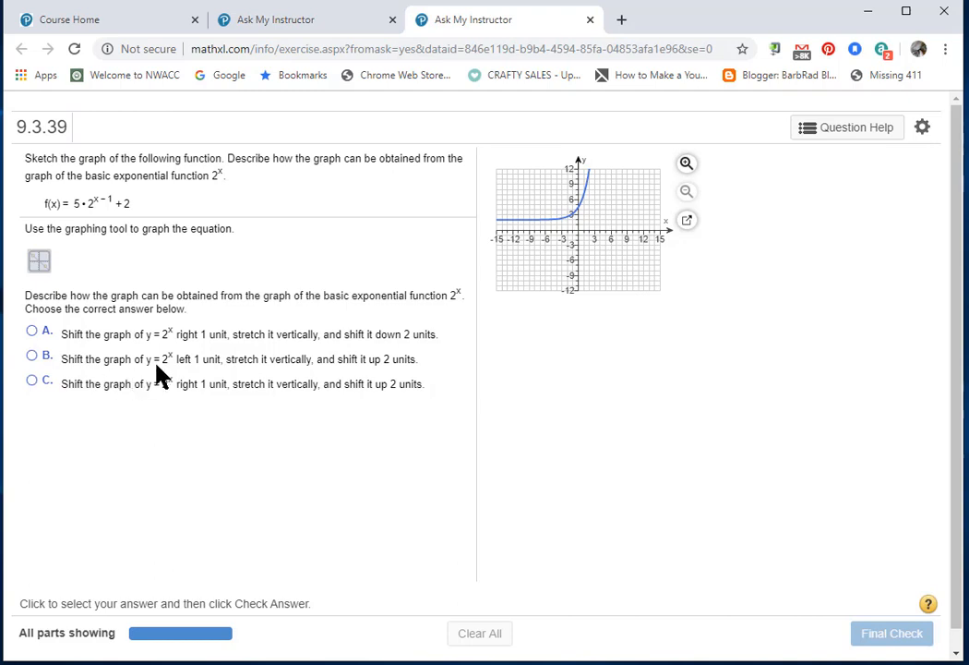
mouse_move(160, 378)
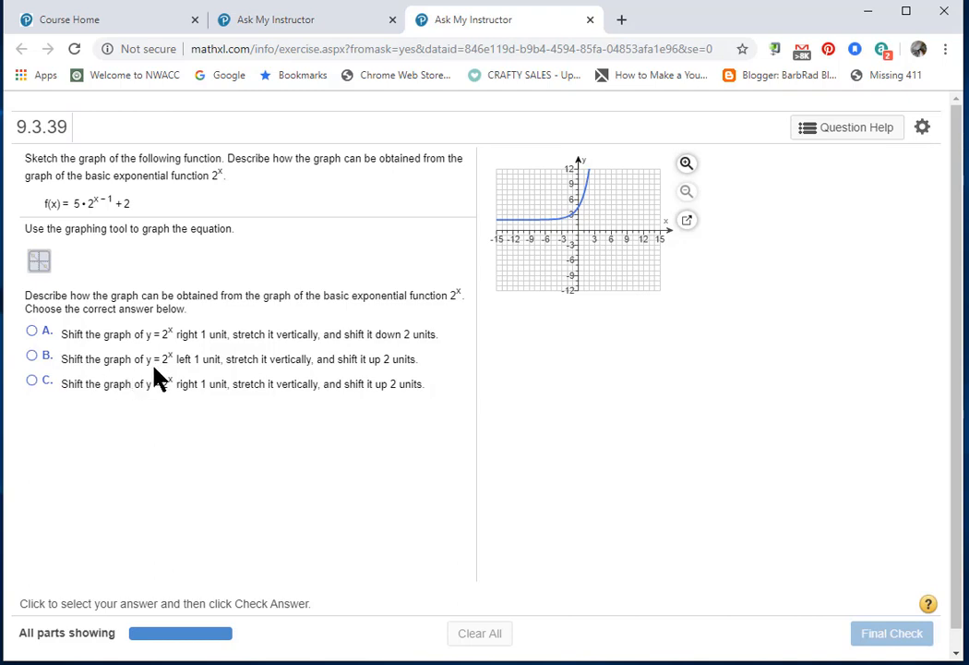
mouse_move(159, 388)
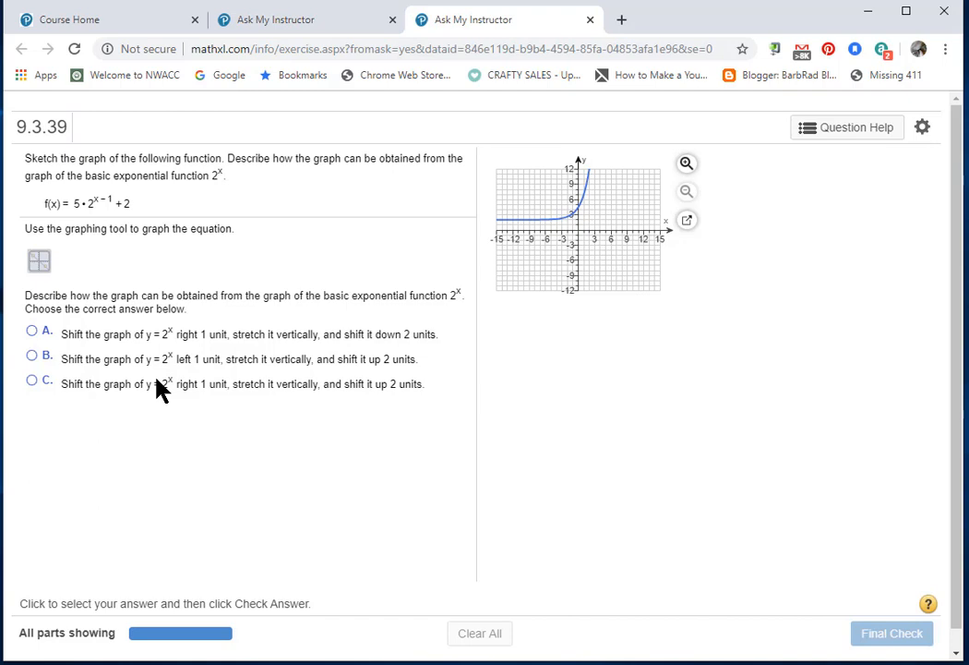
mouse_move(100, 212)
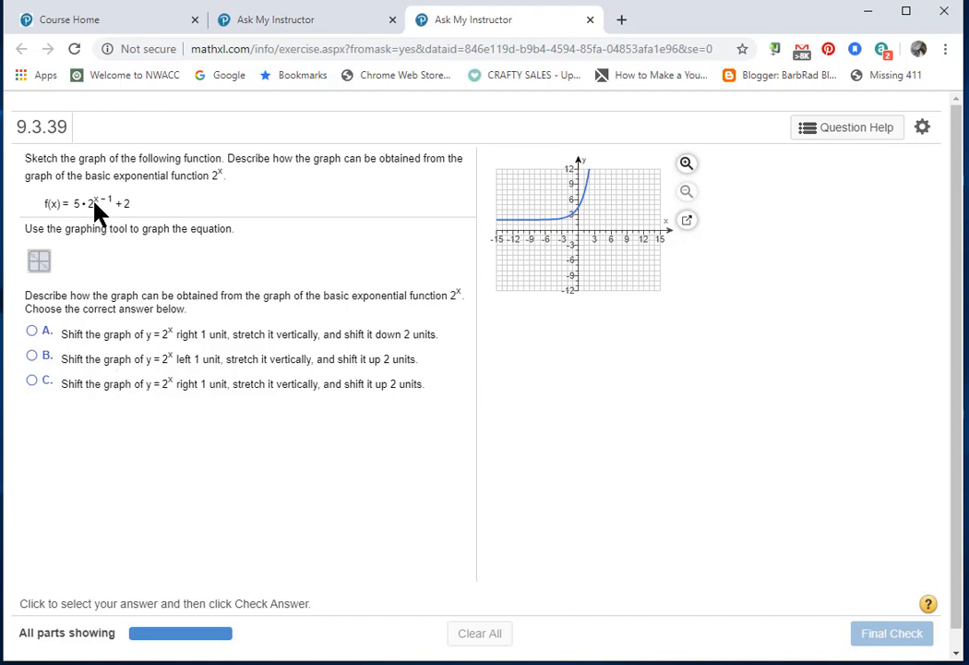
mouse_move(116, 213)
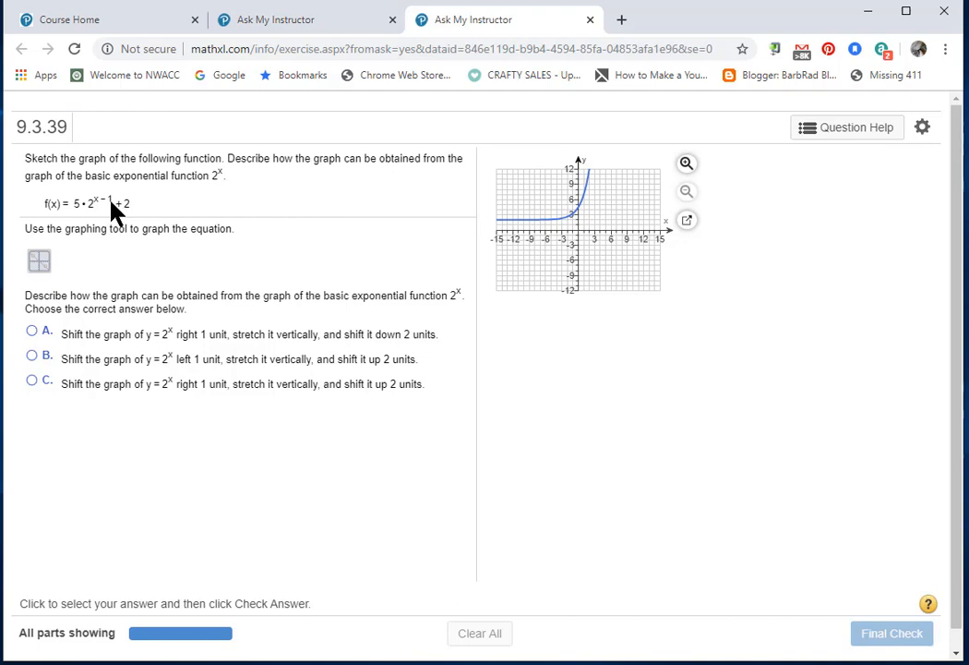
mouse_move(51, 393)
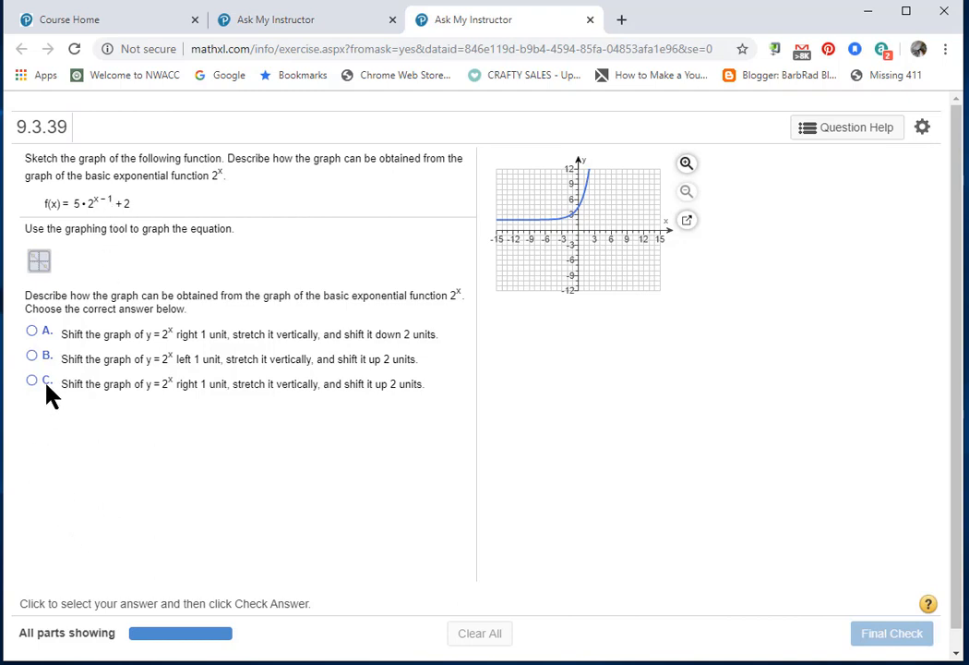
mouse_move(137, 409)
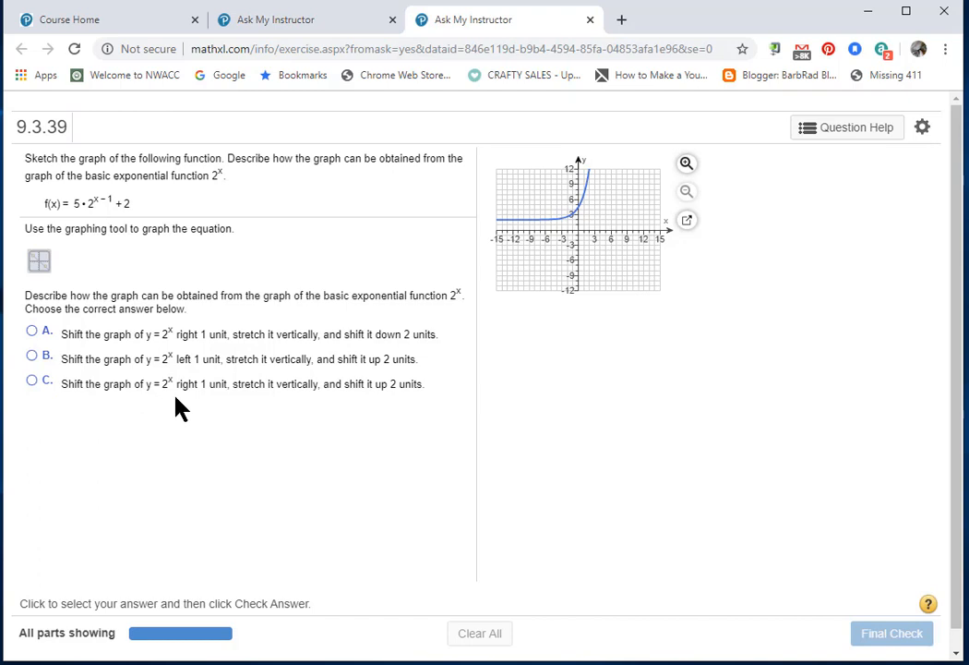
mouse_move(218, 399)
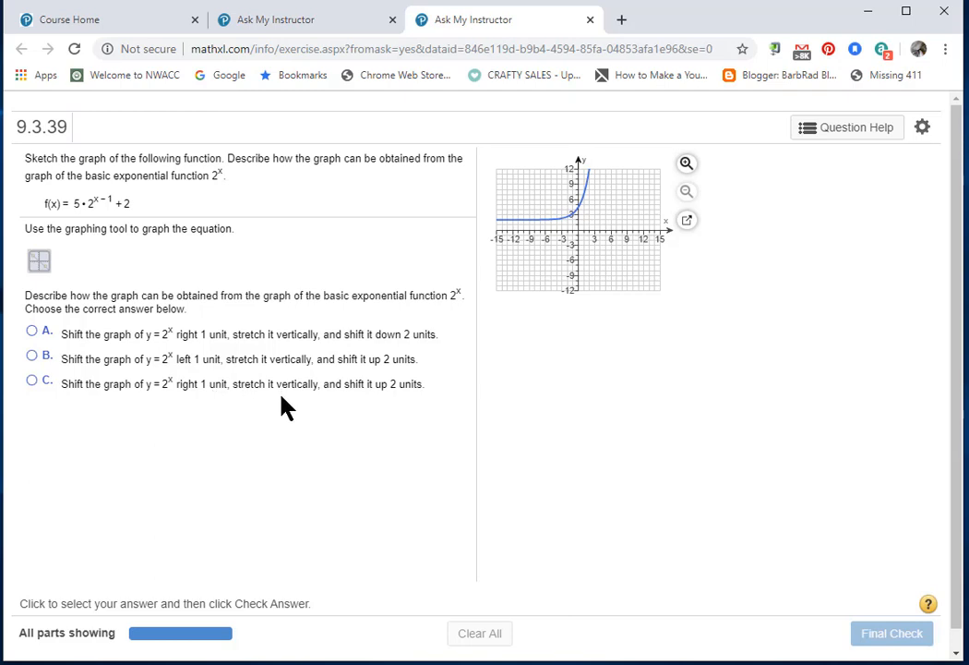
mouse_move(412, 402)
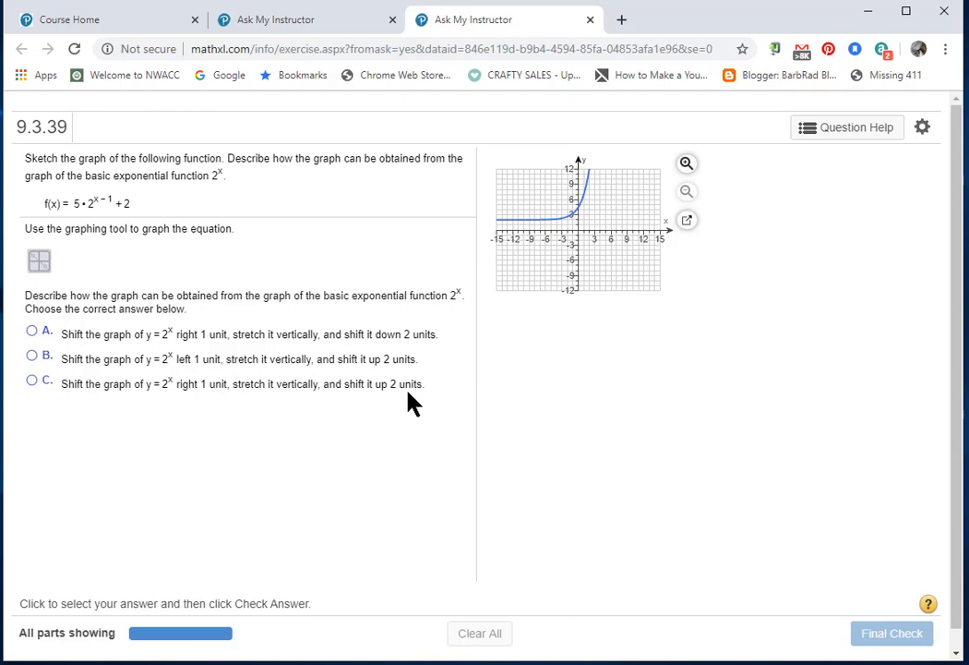
mouse_move(39, 413)
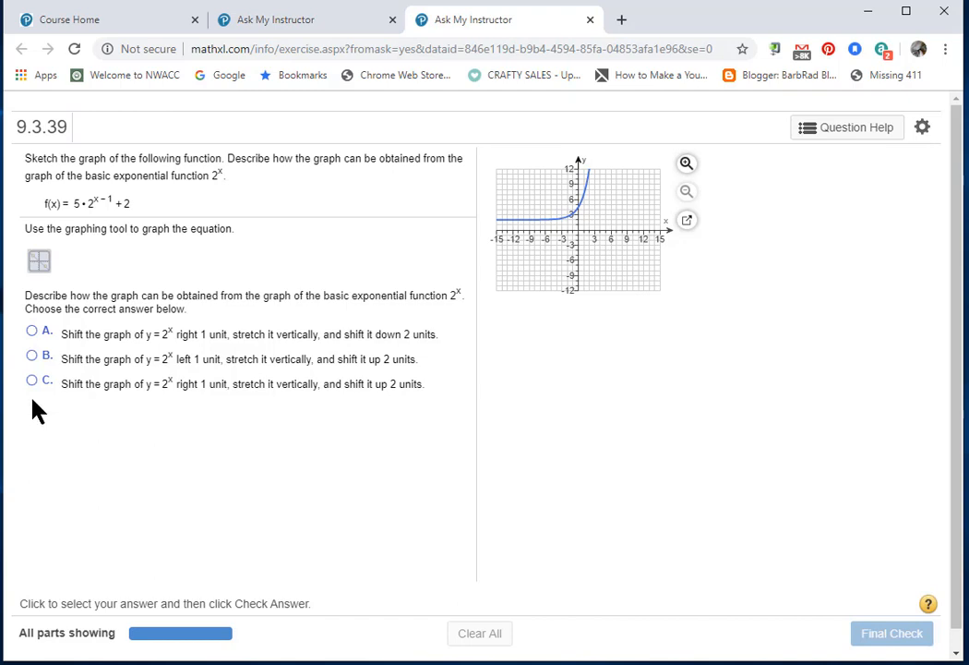
mouse_move(35, 383)
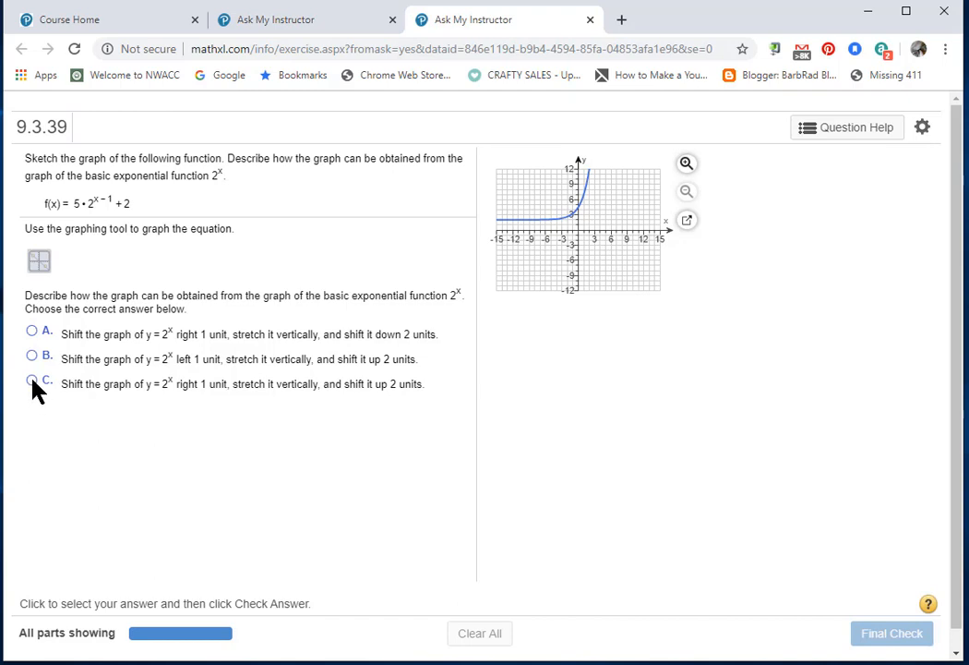
Choose option C (right 1, vertical stretch, up 2), submit for final check, and dismiss Excellent message.
left_click(32, 380)
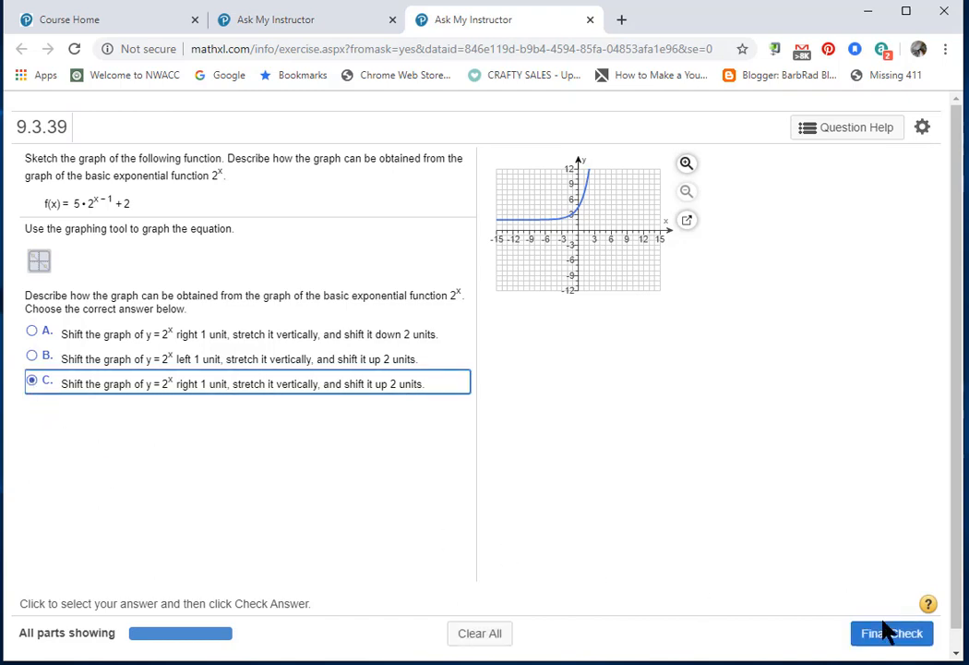
left_click(892, 633)
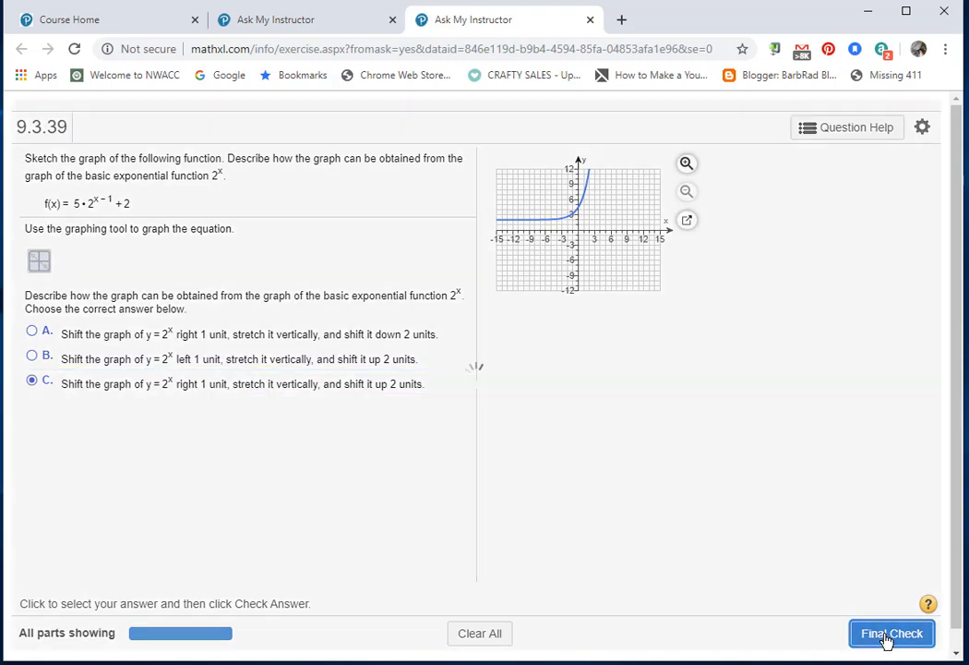
left_click(891, 634)
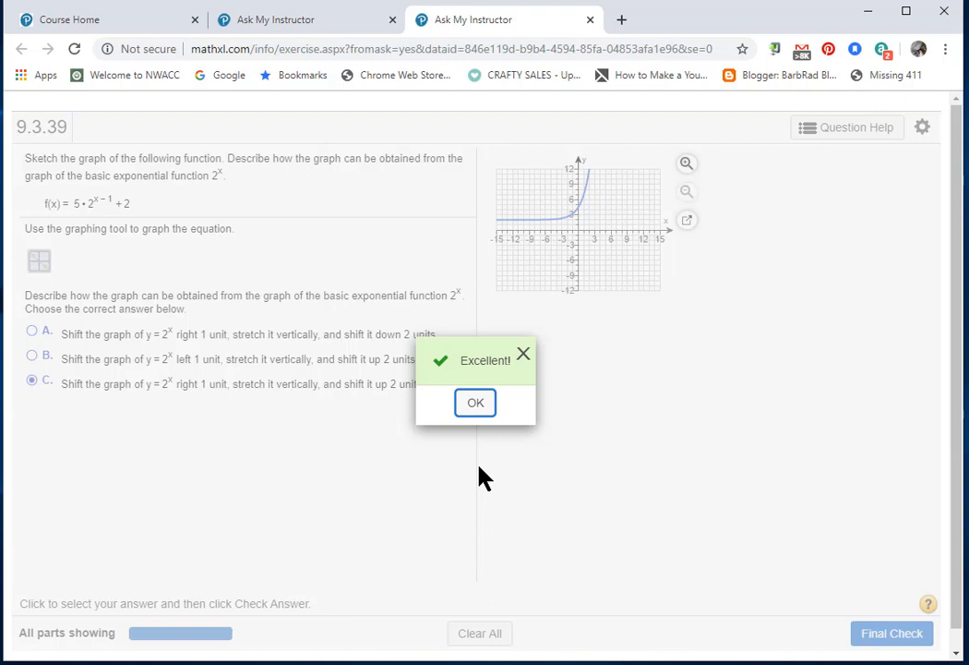
left_click(476, 401)
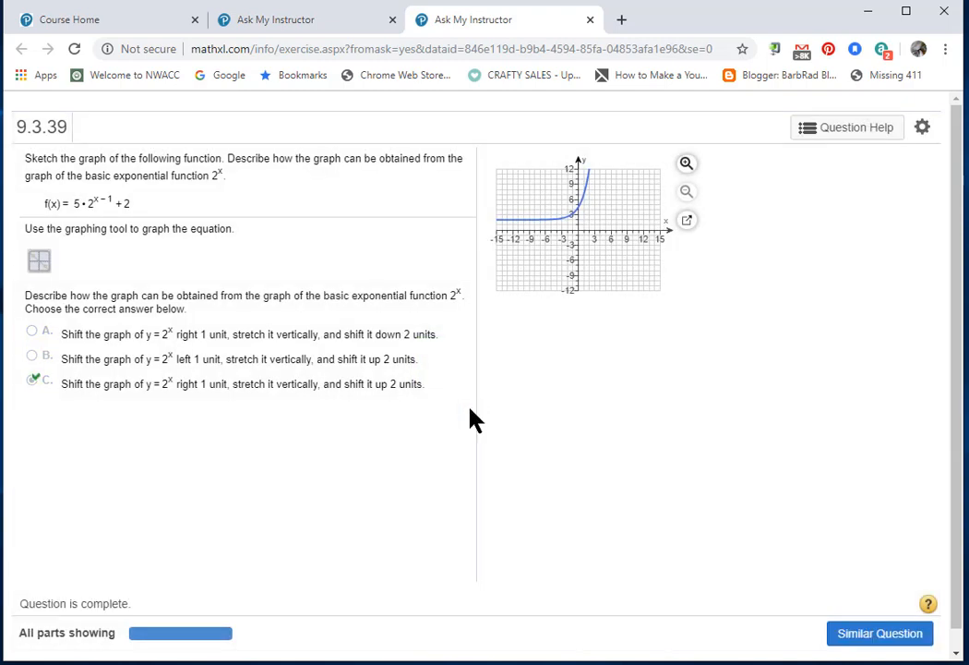